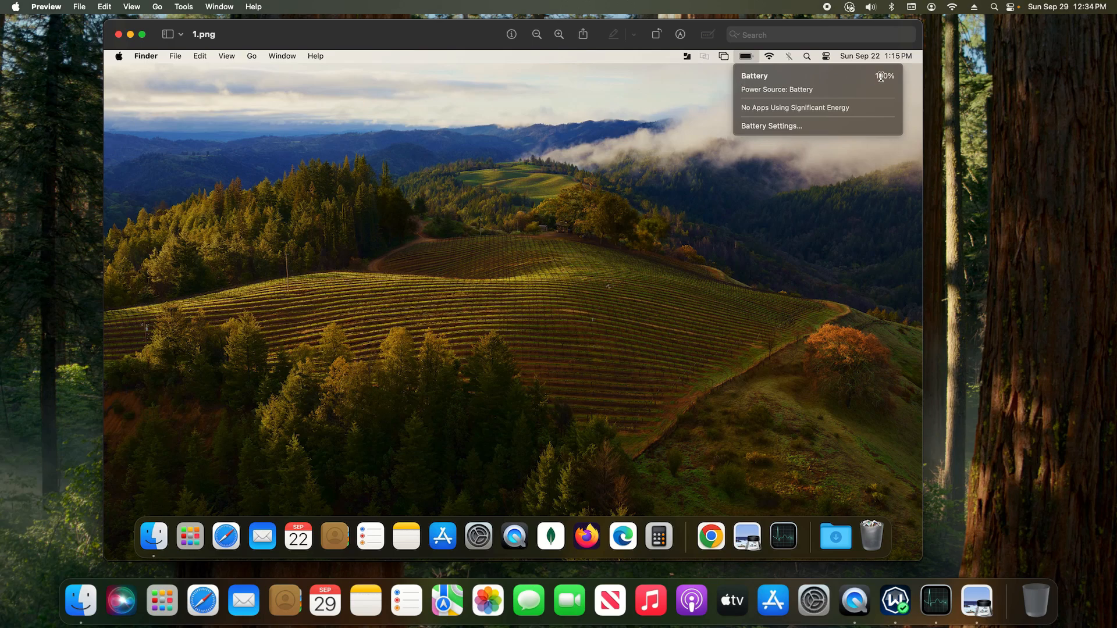
{"action": "mouse_move", "coordinate": [874, 76]}
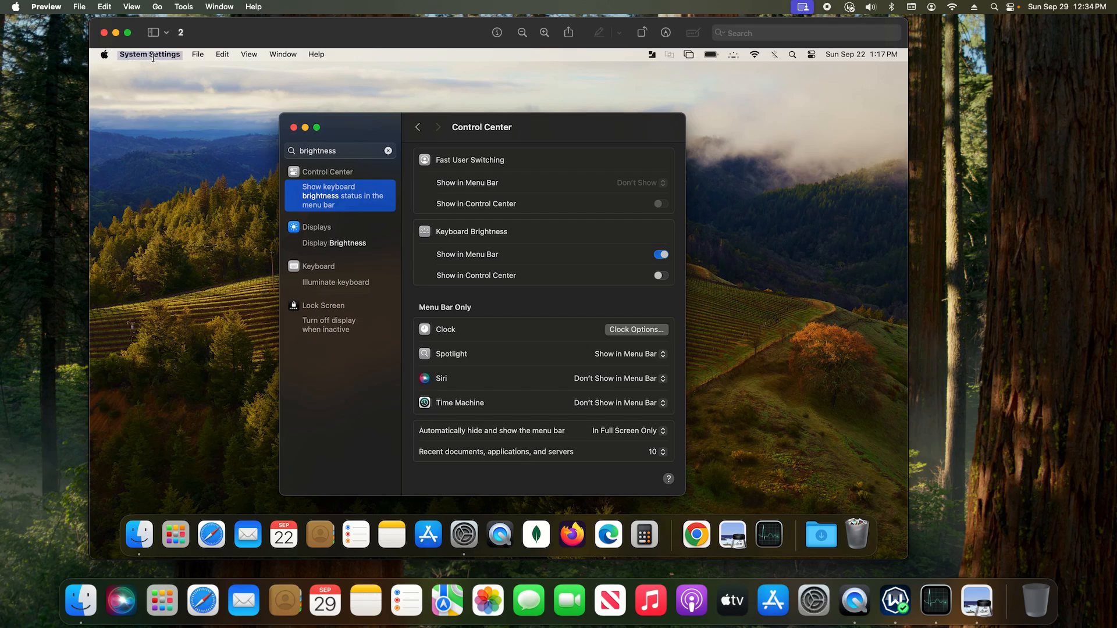
{"action": "mouse_move", "coordinate": [300, 153]}
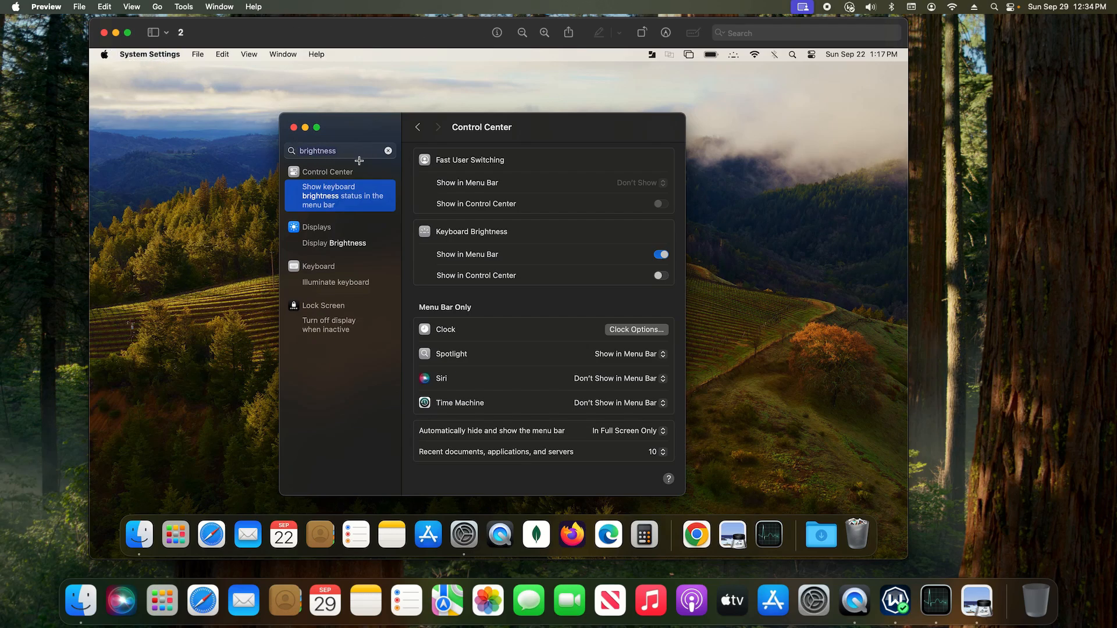
{"action": "mouse_move", "coordinate": [362, 199]}
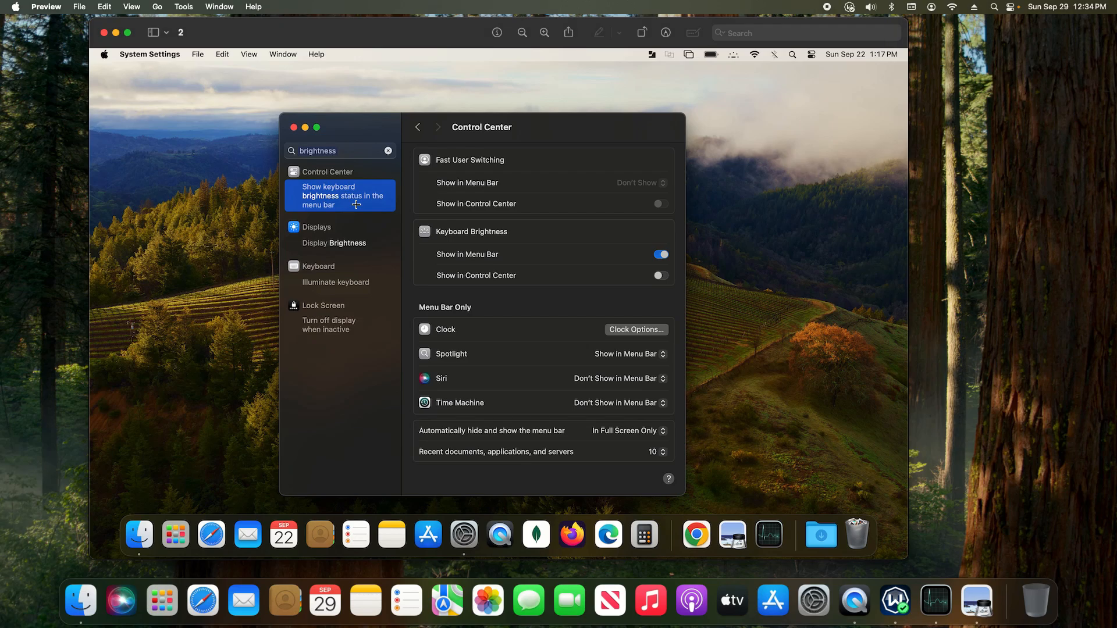
{"action": "mouse_move", "coordinate": [441, 231]}
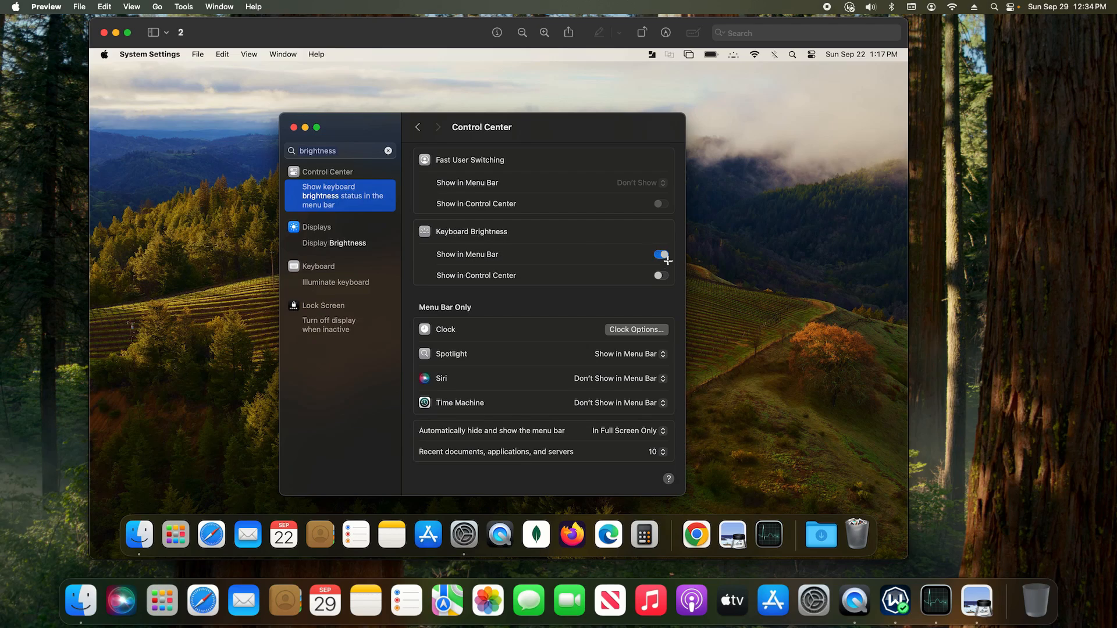
Open the Keyboard Brightness menu bar item to reveal its brightness slider
{"action": "left_click", "coordinate": [743, 53]}
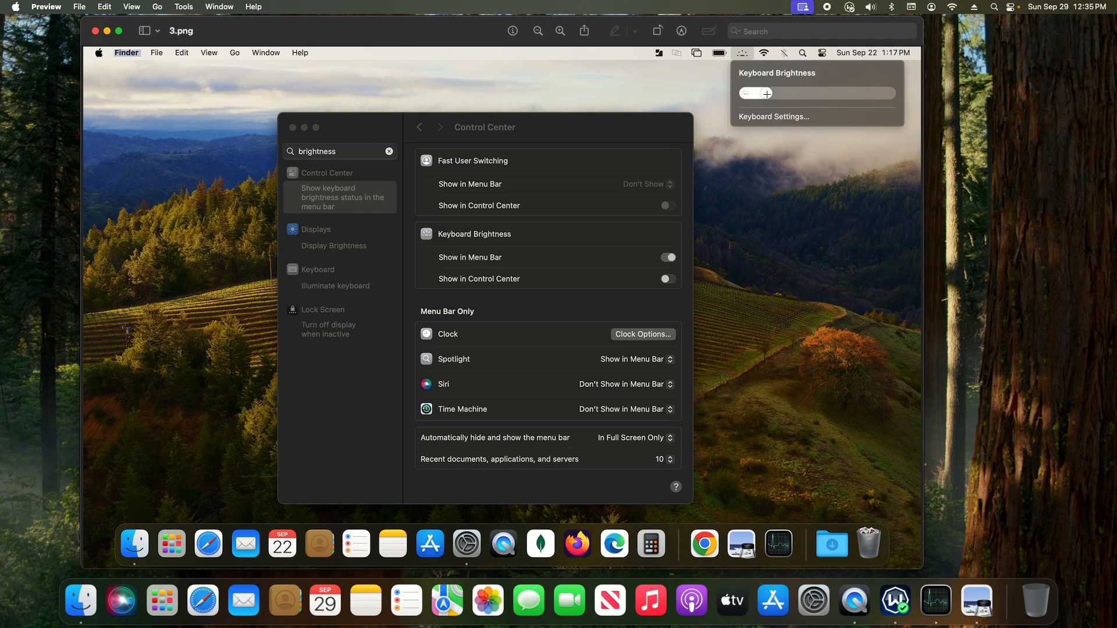
Open Keyboard settings from the 'Illuminate keyboard' result to review brightness and backlight timeout
{"action": "left_click", "coordinate": [335, 286]}
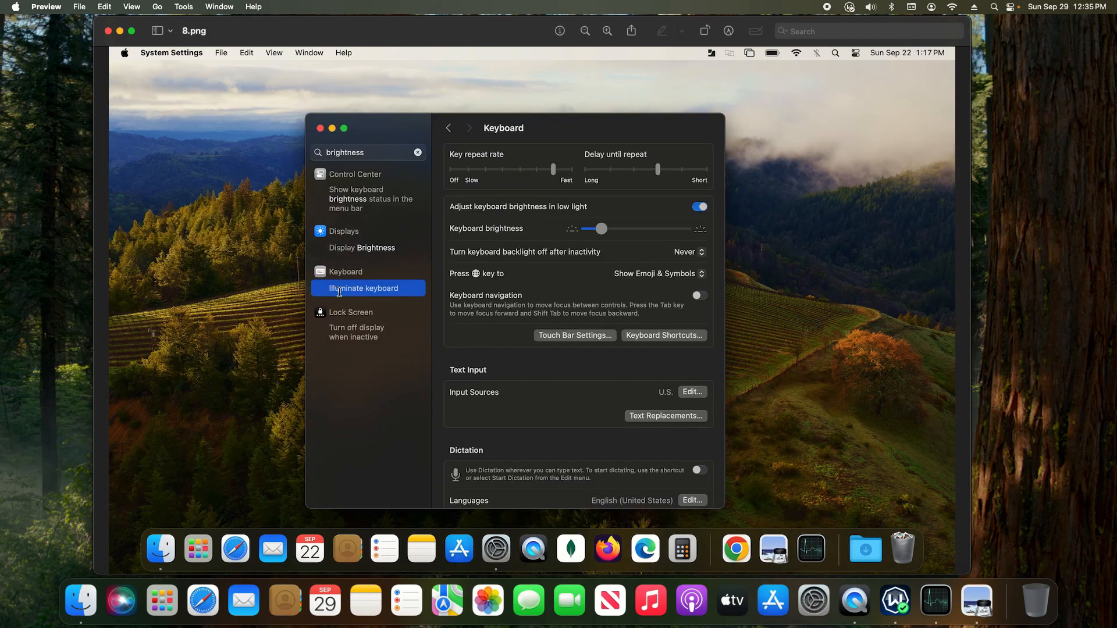
{"action": "mouse_move", "coordinate": [393, 292]}
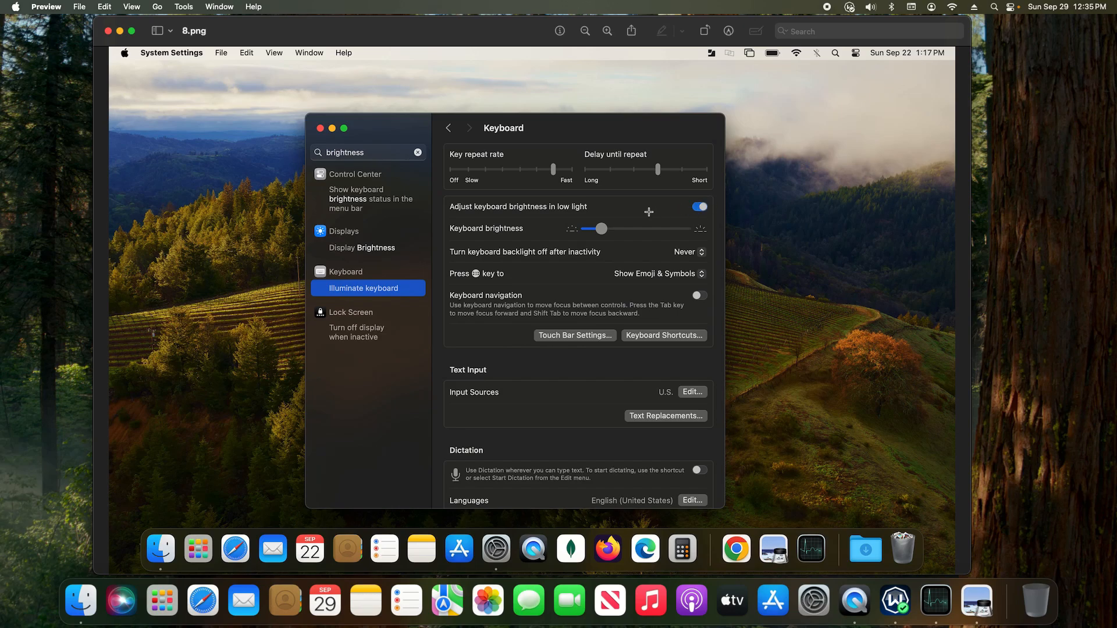
{"action": "mouse_move", "coordinate": [627, 228]}
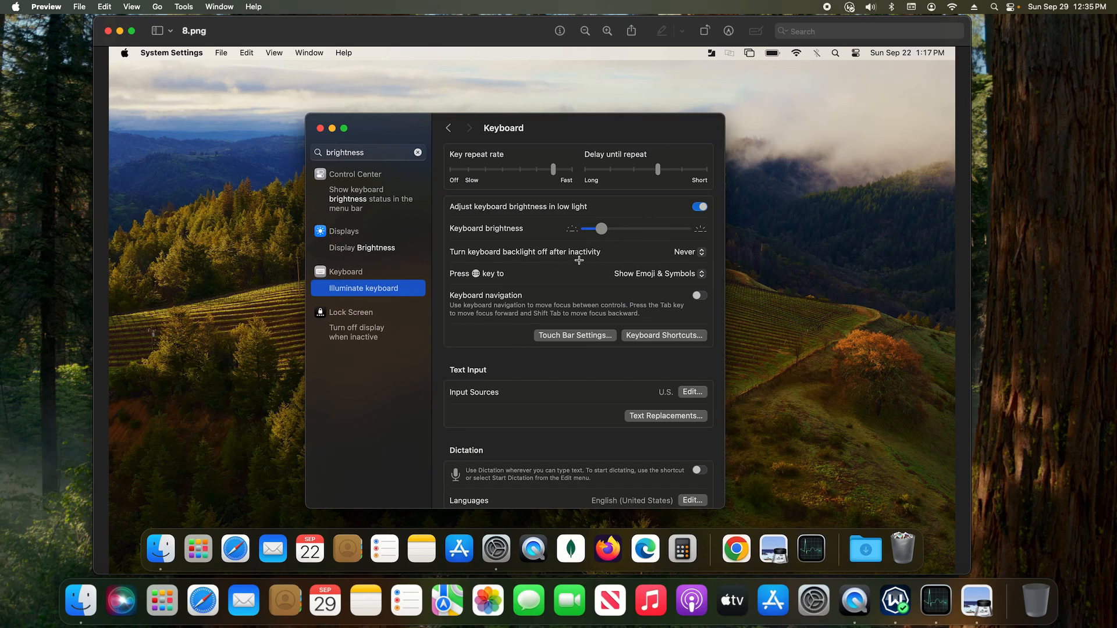
{"action": "mouse_move", "coordinate": [529, 256]}
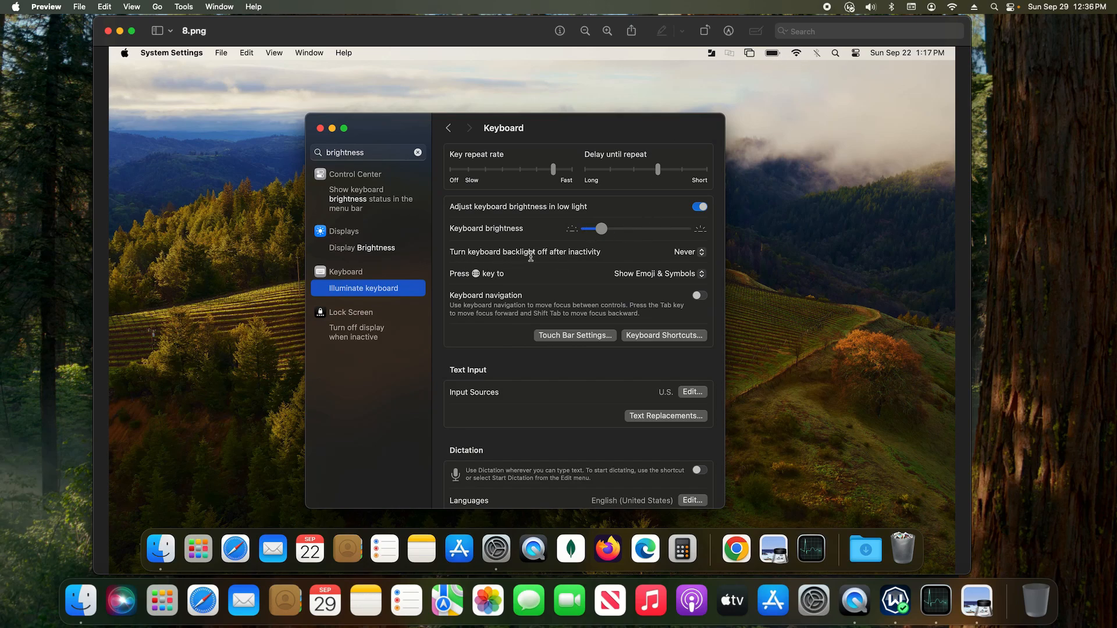
{"action": "mouse_move", "coordinate": [581, 257]}
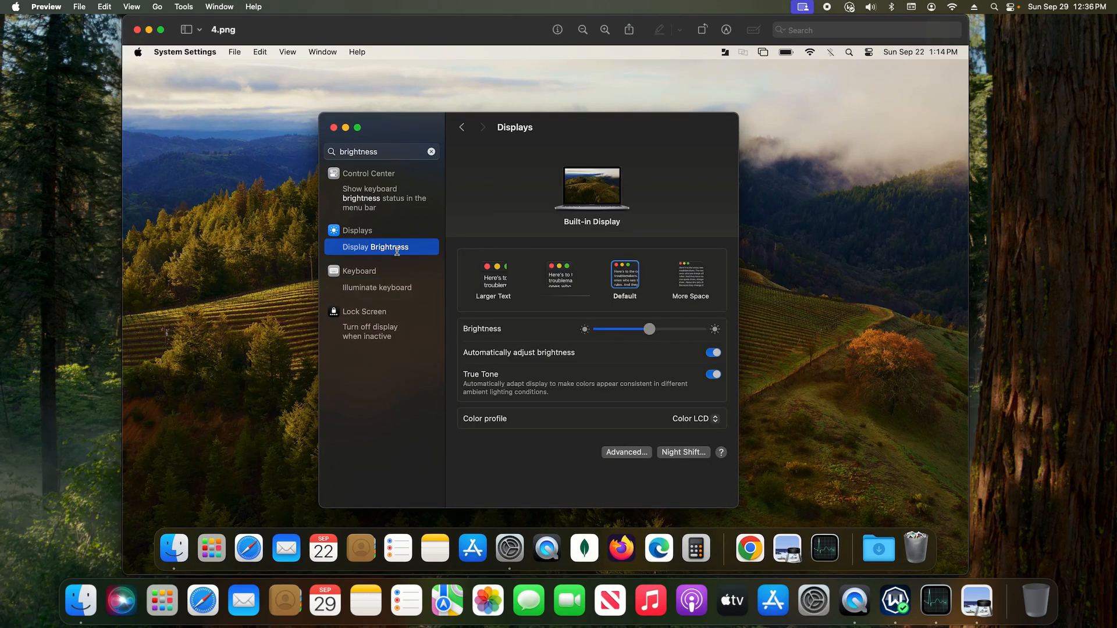
{"action": "mouse_move", "coordinate": [562, 318]}
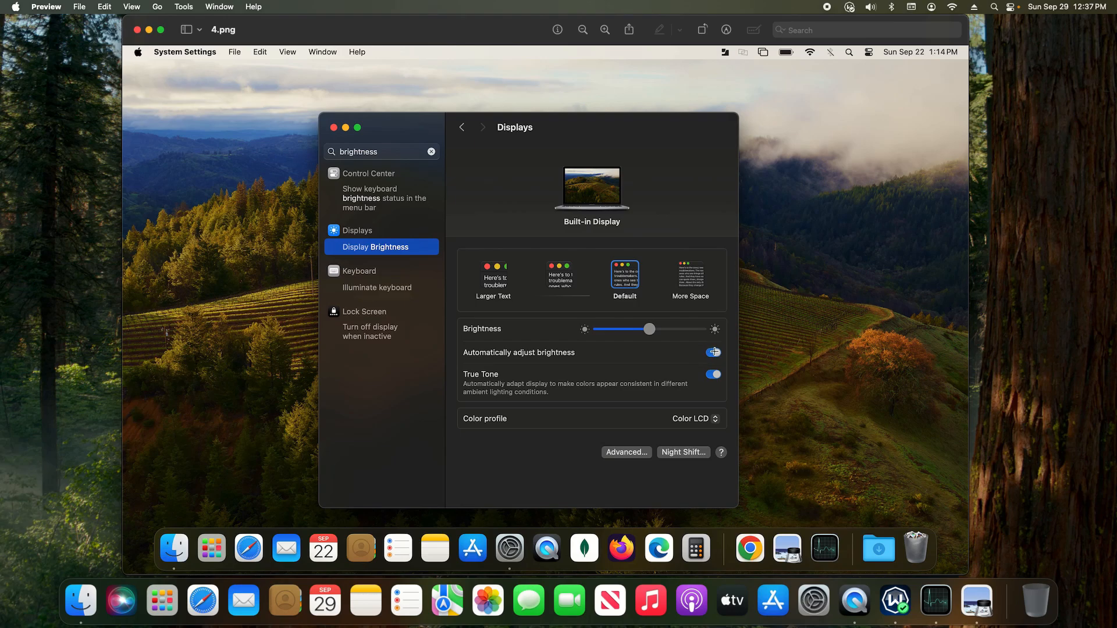
Open Displays from the 'Display Brightness' result to check the brightness slider and auto-adjust
{"action": "left_click", "coordinate": [713, 352]}
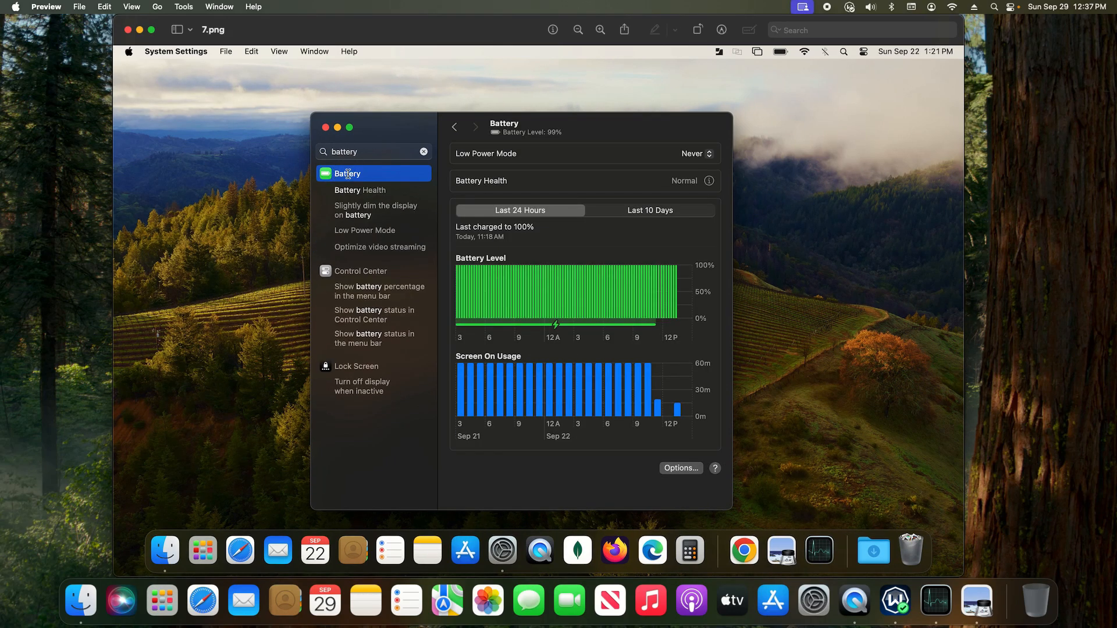
{"action": "mouse_move", "coordinate": [610, 355]}
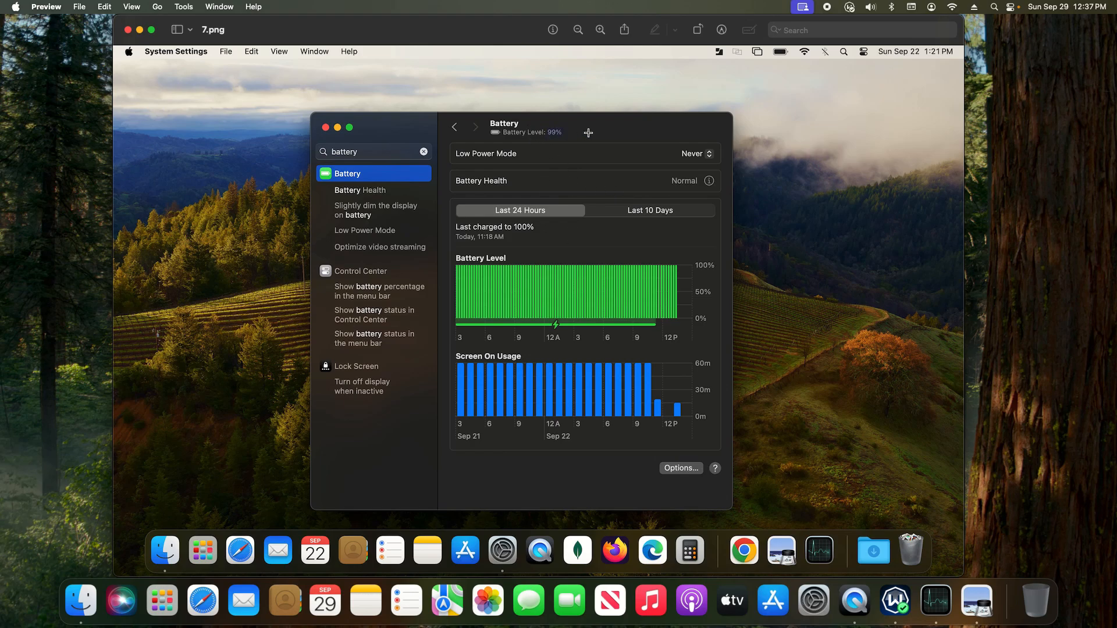
{"action": "mouse_move", "coordinate": [518, 154]}
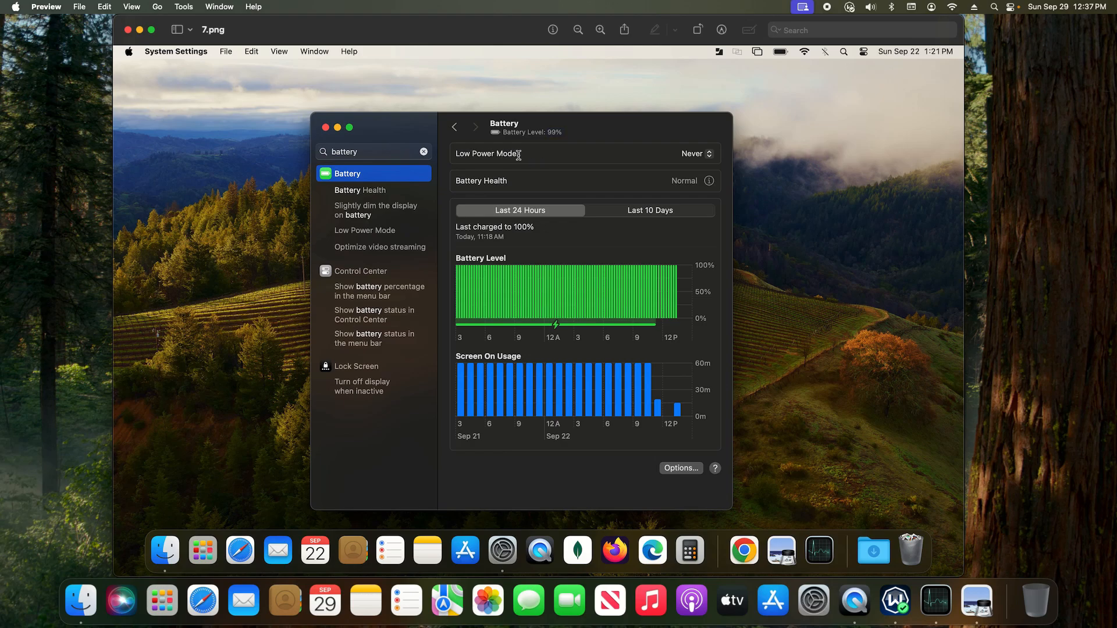
{"action": "mouse_move", "coordinate": [688, 155]}
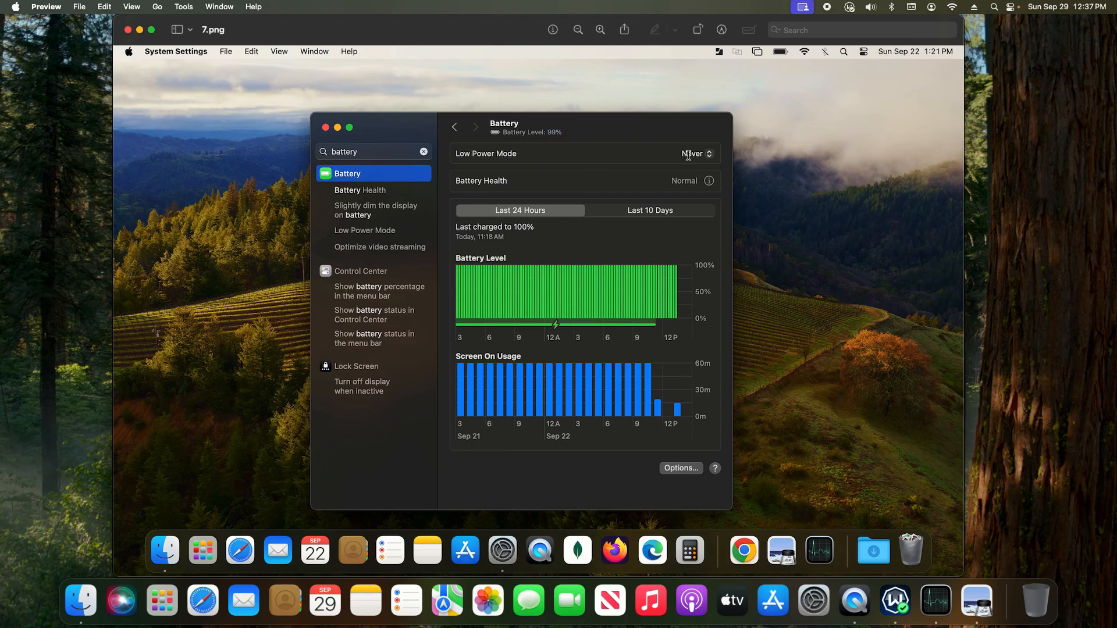
{"action": "mouse_move", "coordinate": [647, 146]}
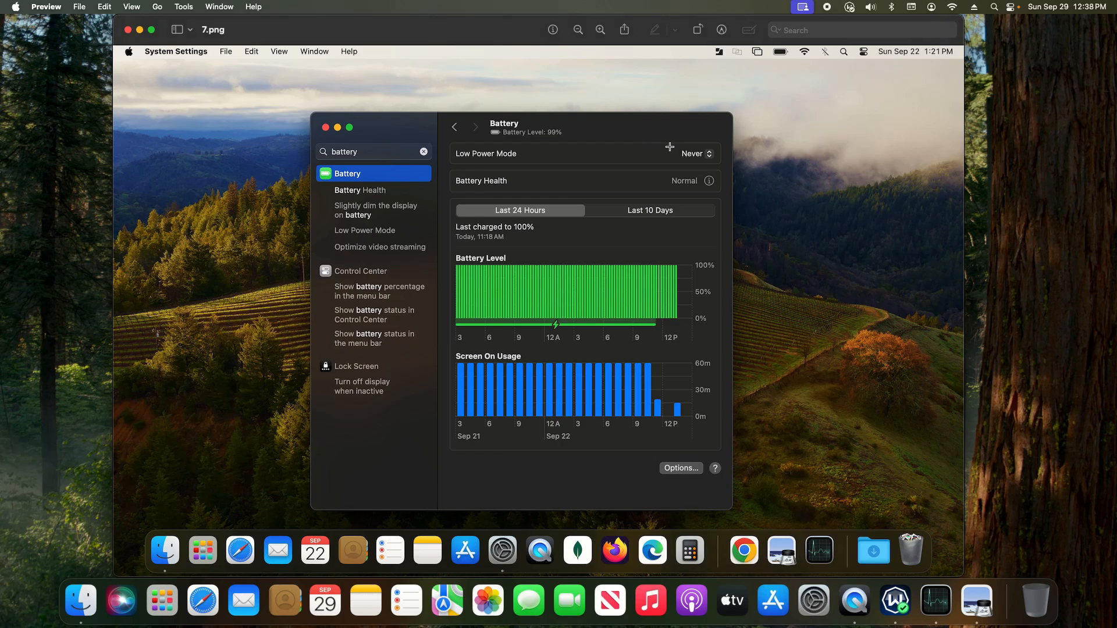
{"action": "mouse_move", "coordinate": [689, 184]}
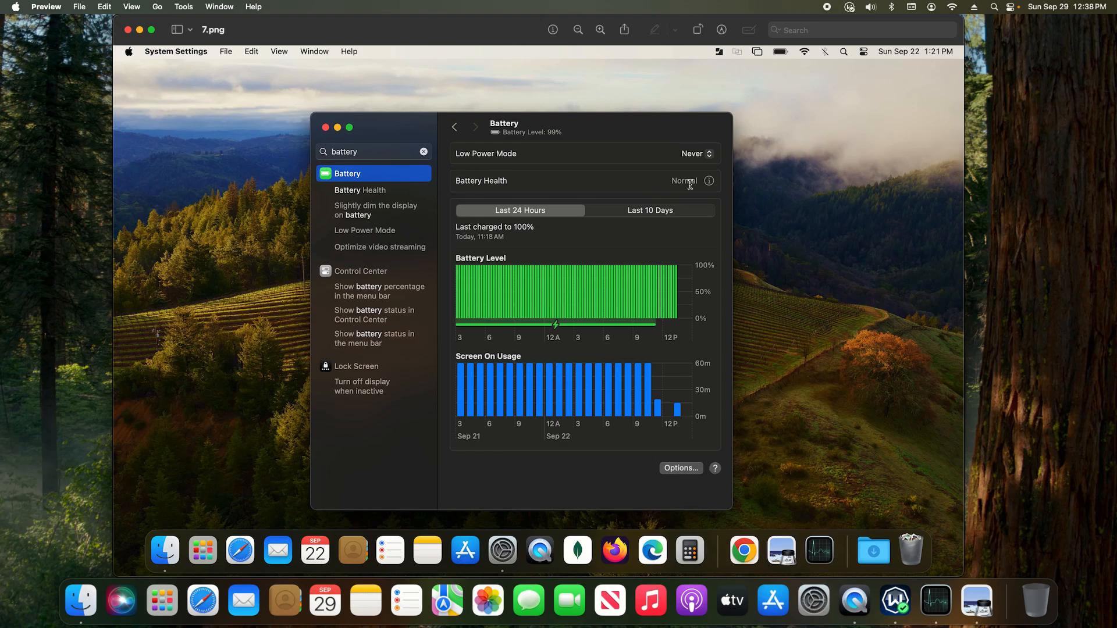
Show Battery Health details: normal condition, 88% maximum capacity, optimized charging on
{"action": "left_click", "coordinate": [708, 181]}
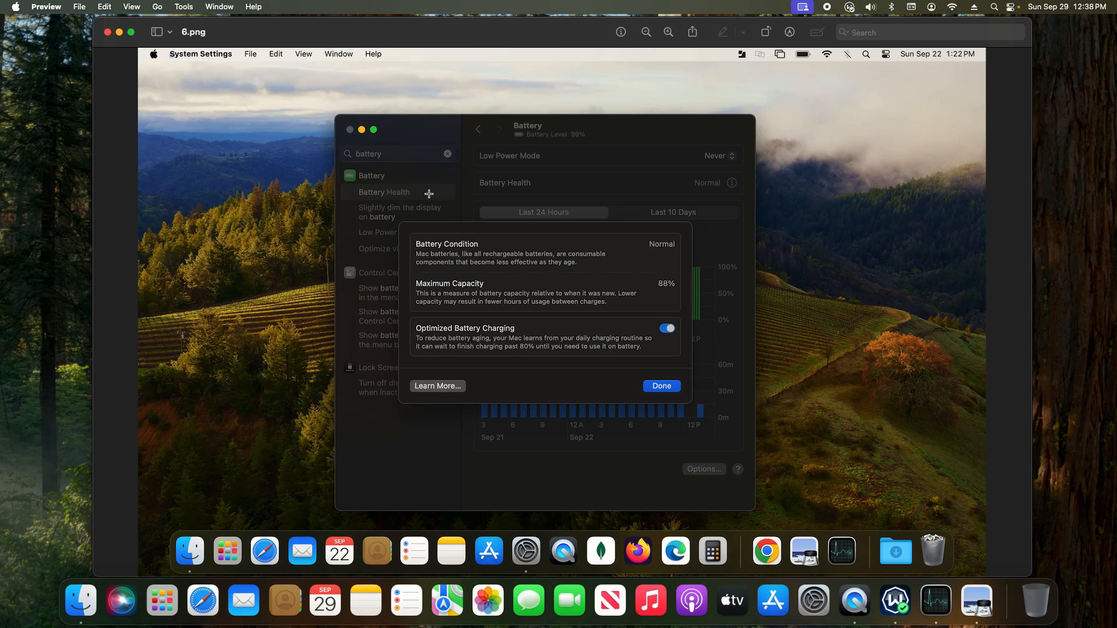
{"action": "mouse_move", "coordinate": [616, 261]}
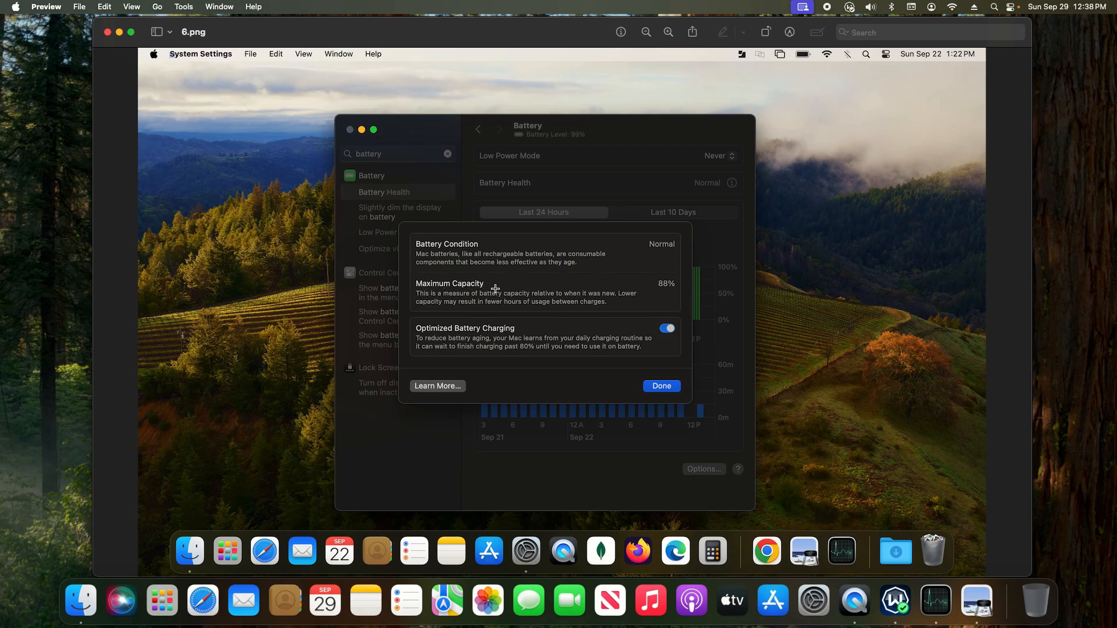
{"action": "mouse_move", "coordinate": [648, 282]}
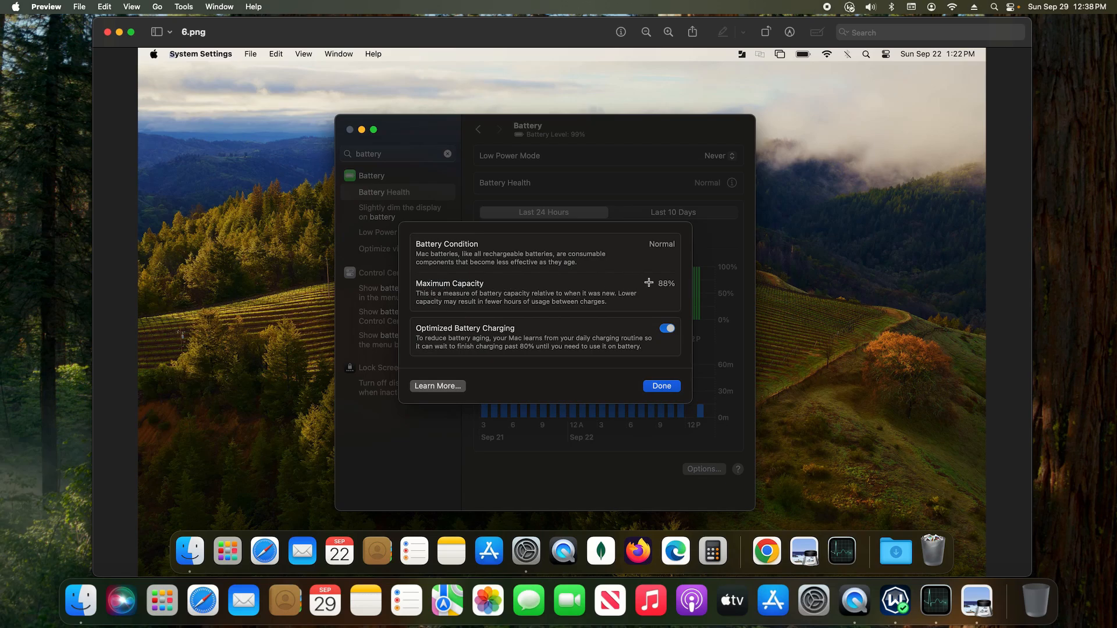
{"action": "mouse_move", "coordinate": [667, 282]}
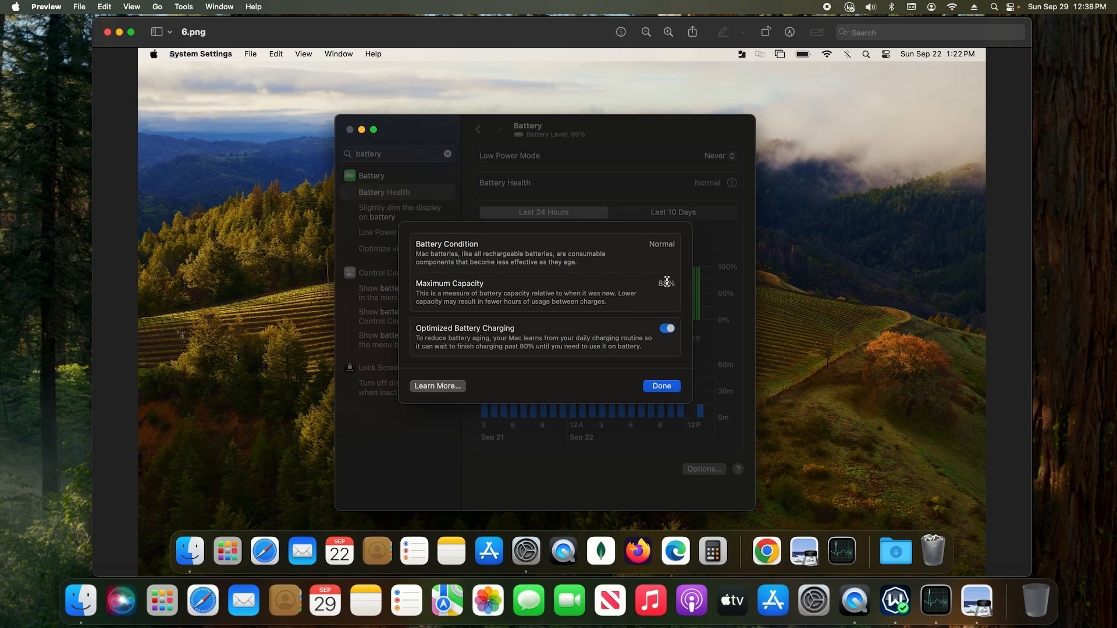
{"action": "mouse_move", "coordinate": [644, 276]}
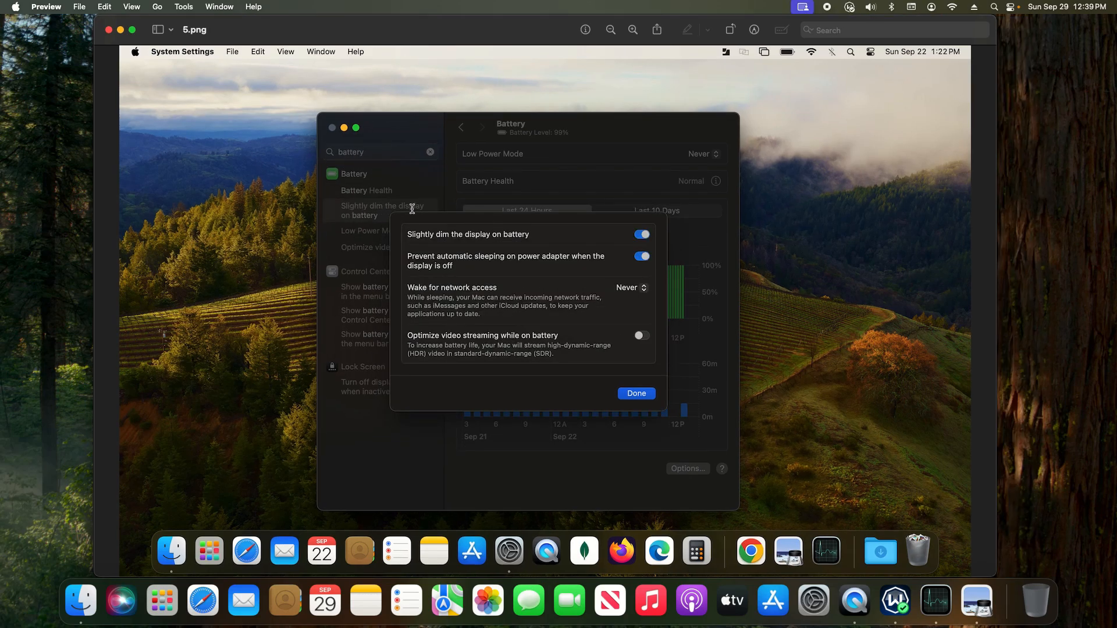
{"action": "mouse_move", "coordinate": [521, 238]}
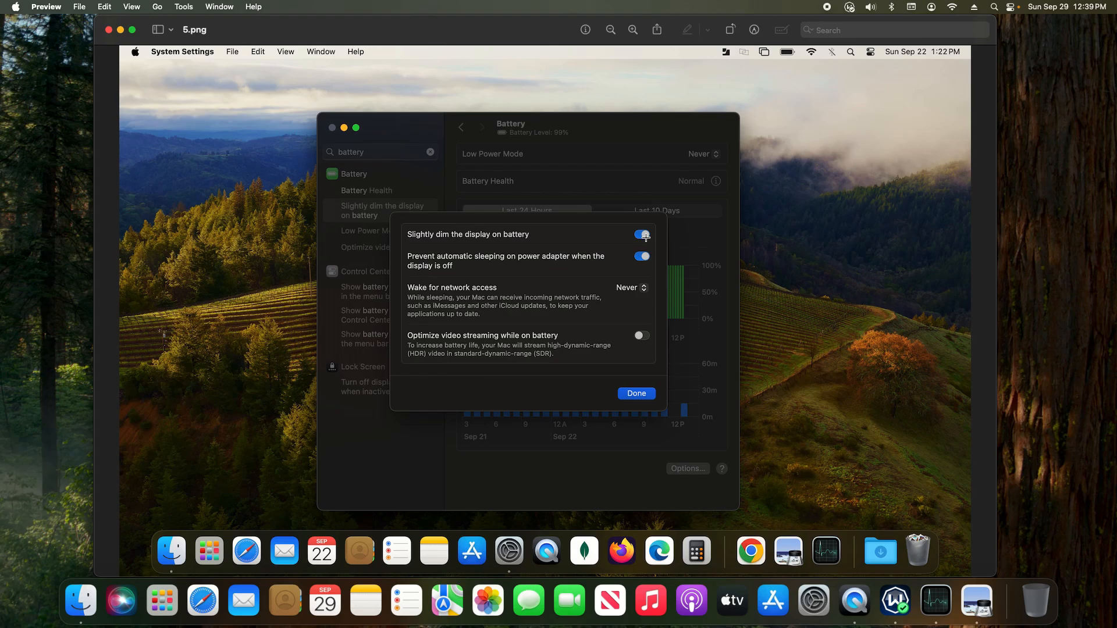
Open the battery Options sheet with dimming, sleep prevention, network wake and streaming toggles
{"action": "left_click", "coordinate": [640, 235]}
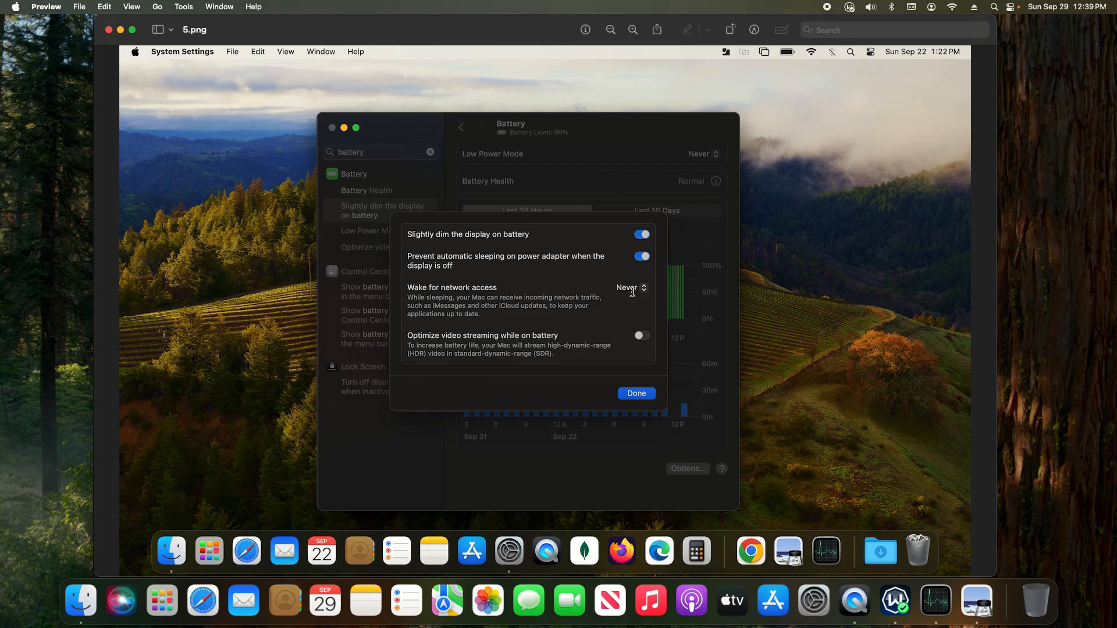
{"action": "mouse_move", "coordinate": [409, 336]}
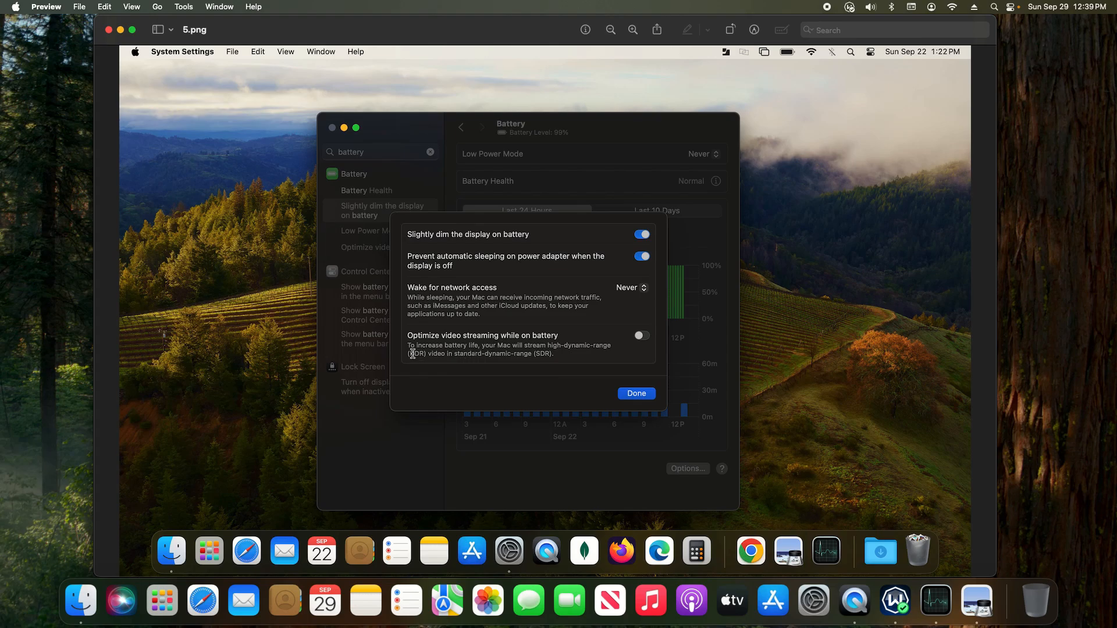
{"action": "mouse_move", "coordinate": [565, 358]}
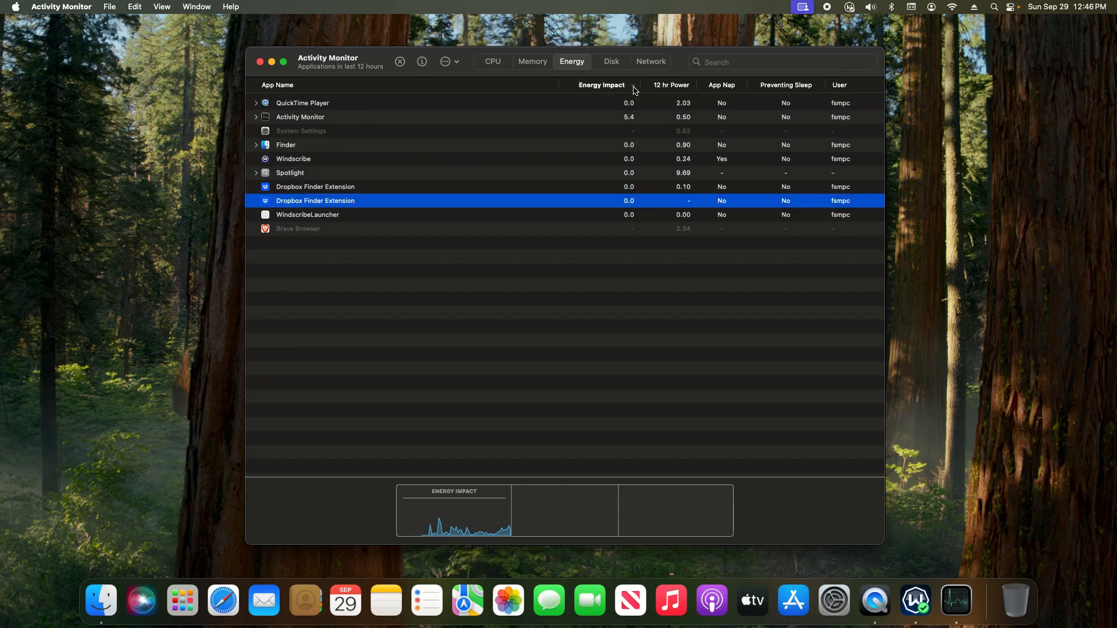
{"action": "mouse_move", "coordinate": [632, 120]}
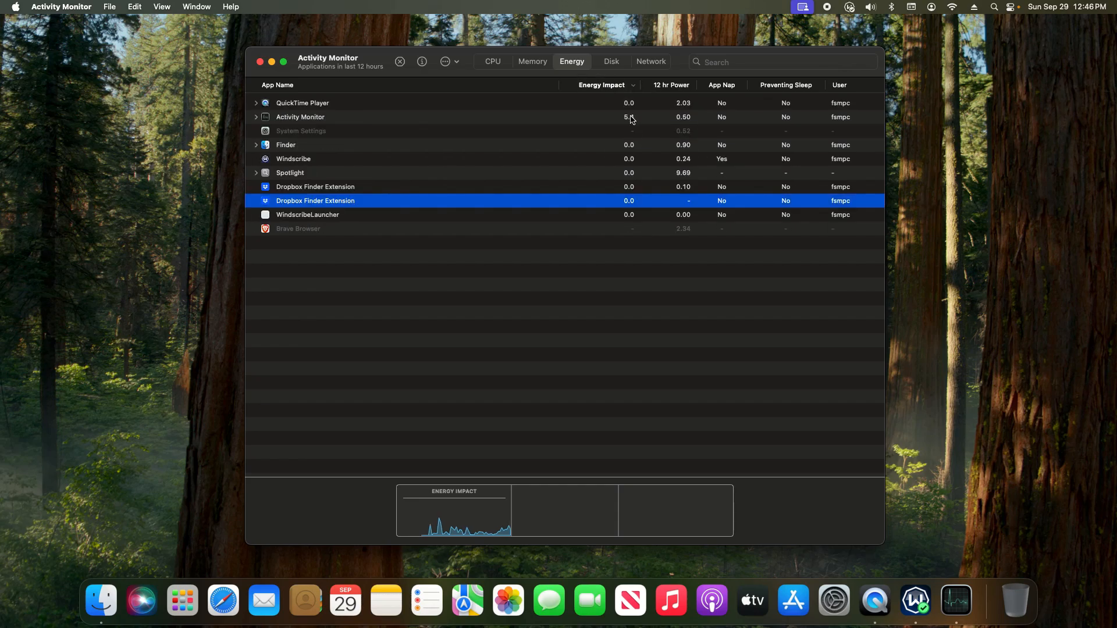
{"action": "mouse_move", "coordinate": [662, 91]}
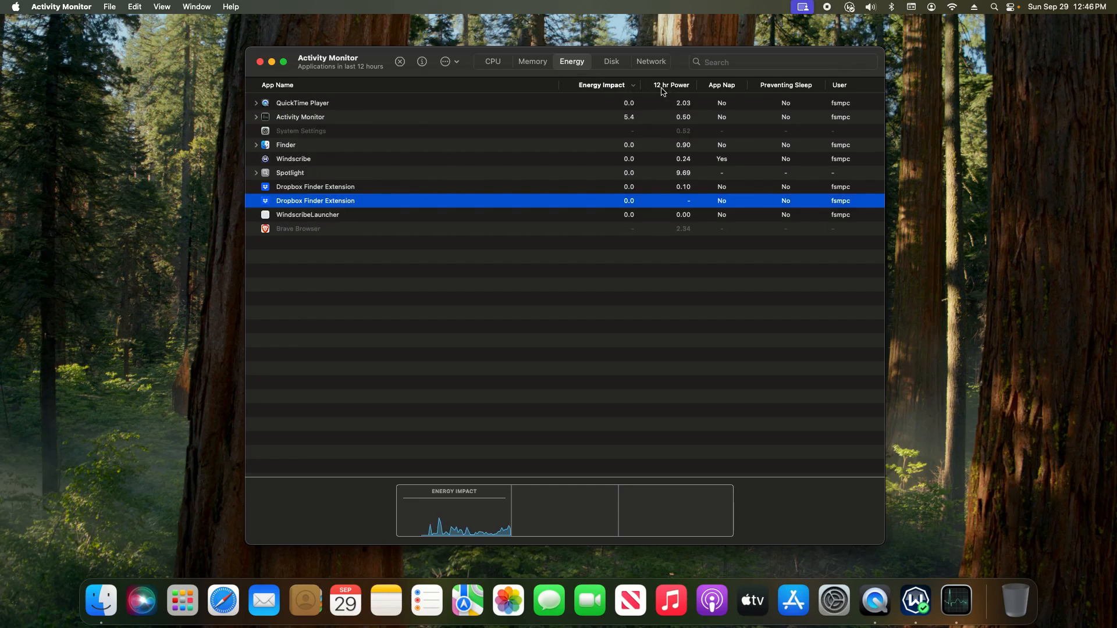
{"action": "mouse_move", "coordinate": [668, 85]}
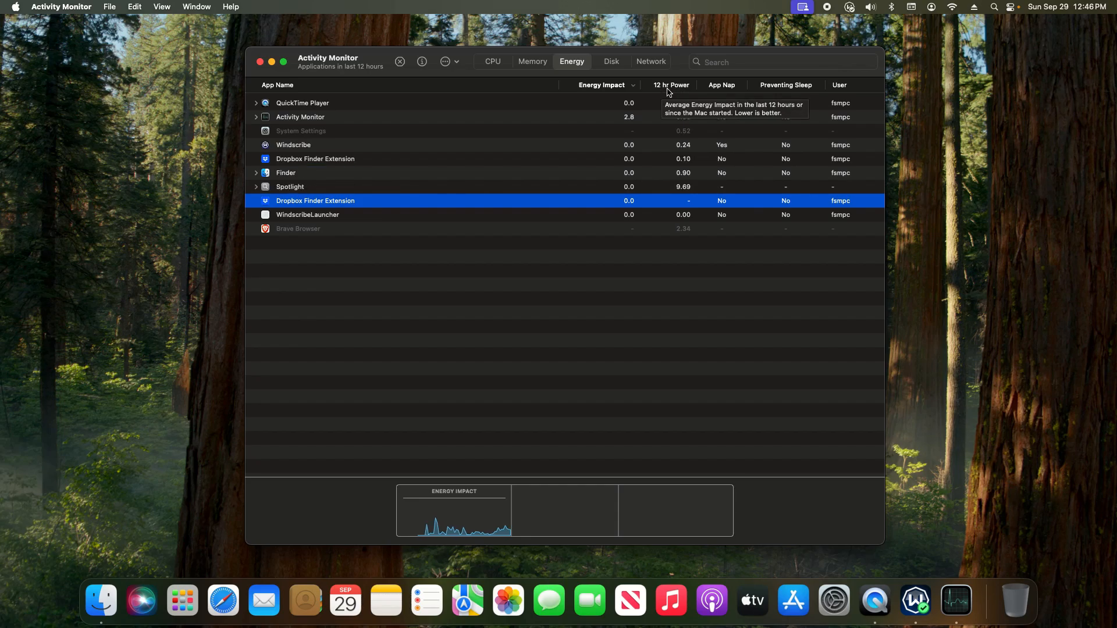
{"action": "mouse_move", "coordinate": [399, 61]}
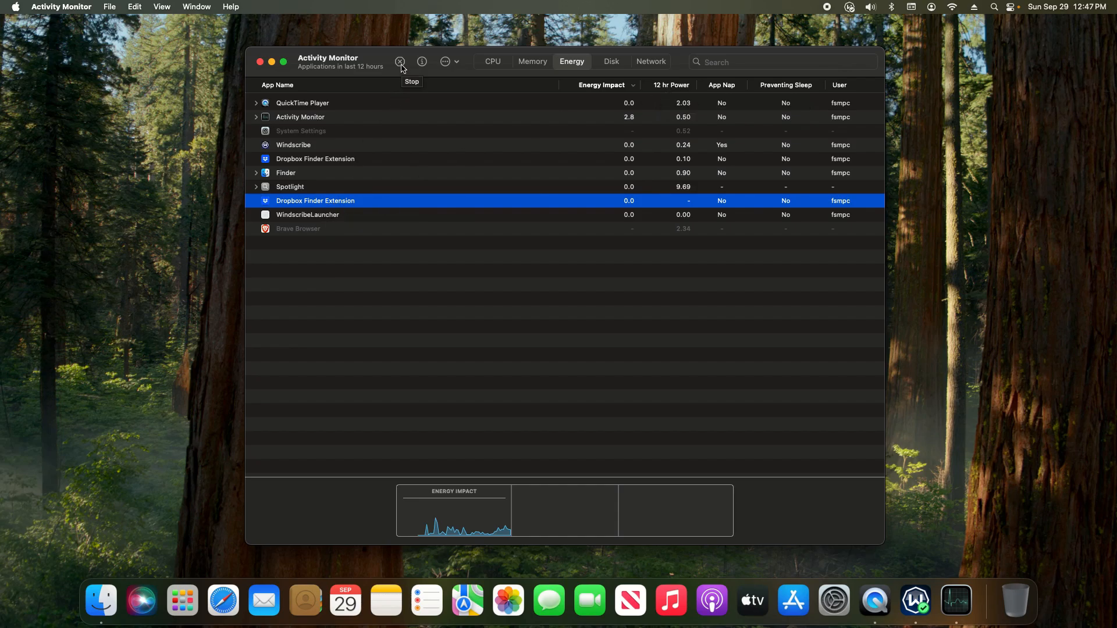
{"action": "mouse_move", "coordinate": [721, 85]}
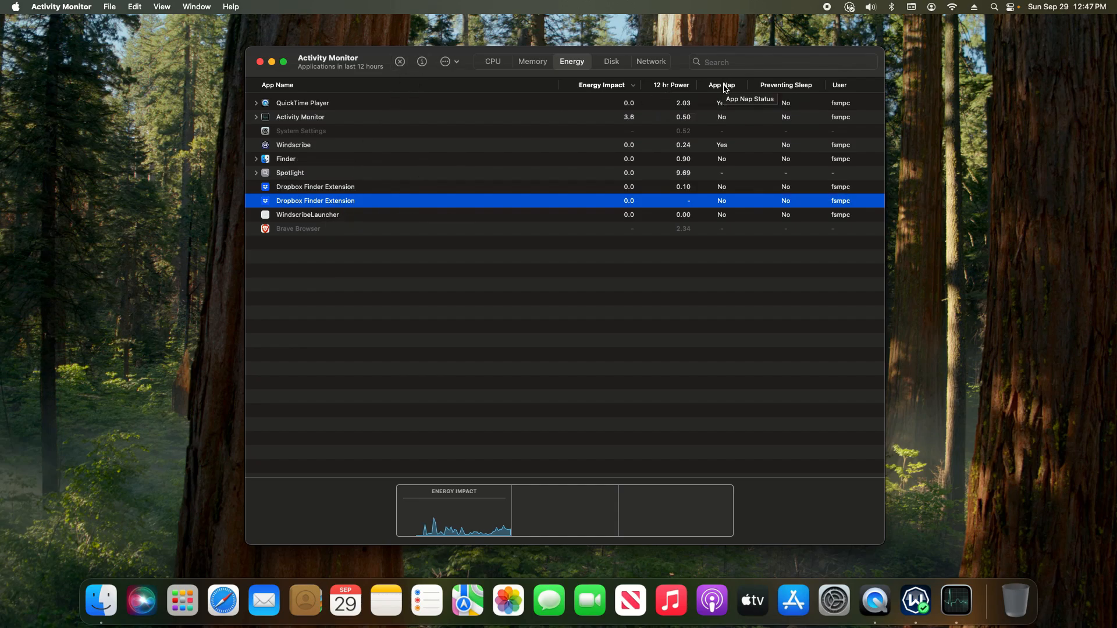
{"action": "mouse_move", "coordinate": [786, 84]}
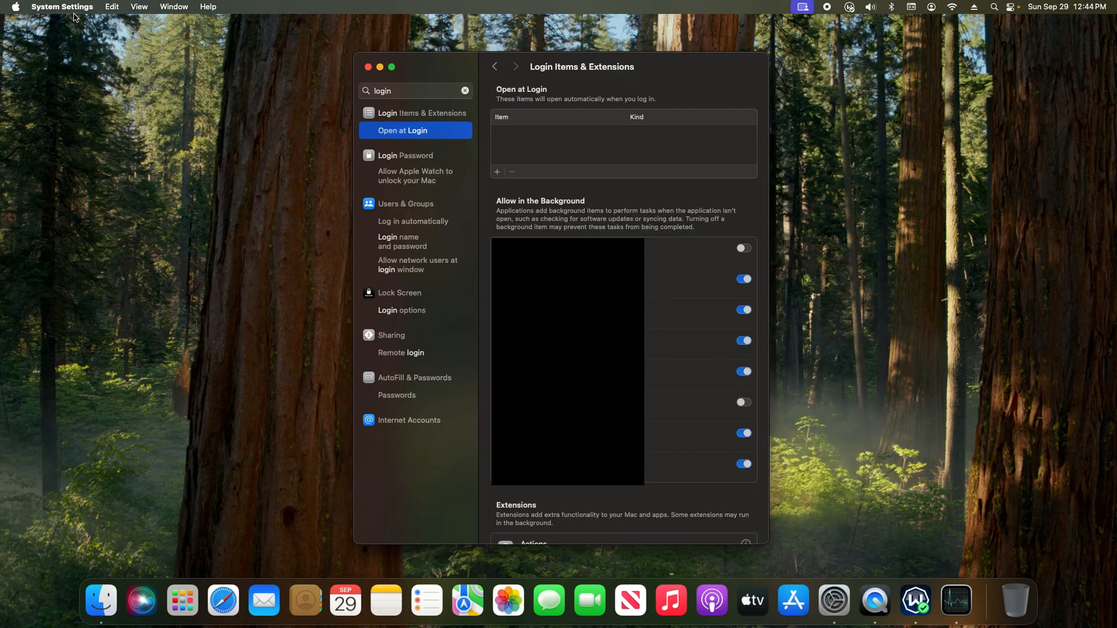
{"action": "mouse_move", "coordinate": [390, 98]}
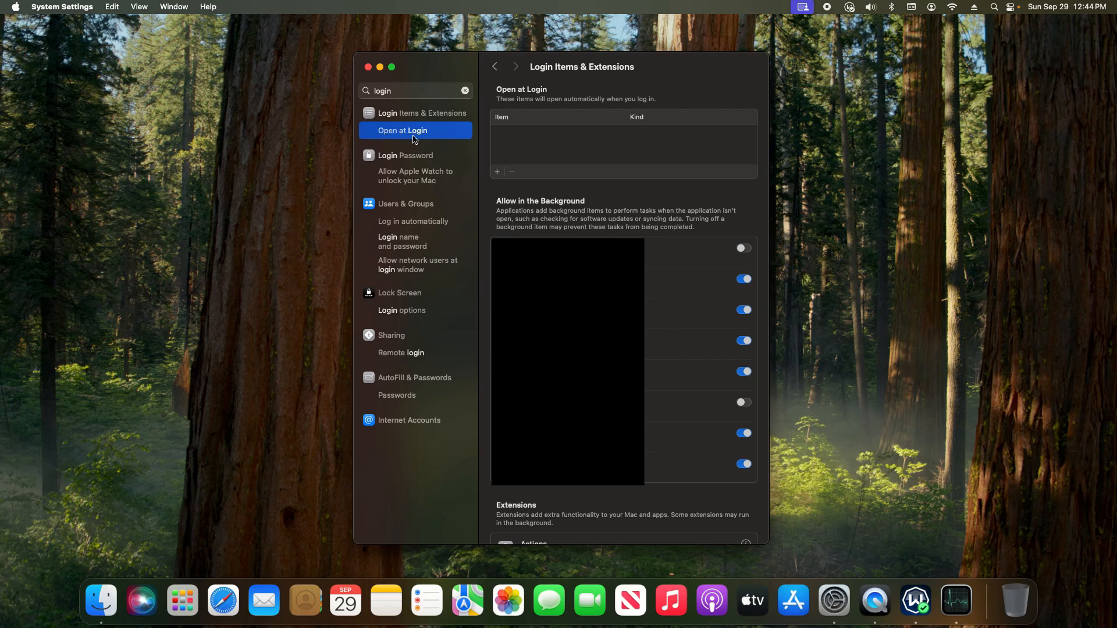
{"action": "mouse_move", "coordinate": [529, 160]}
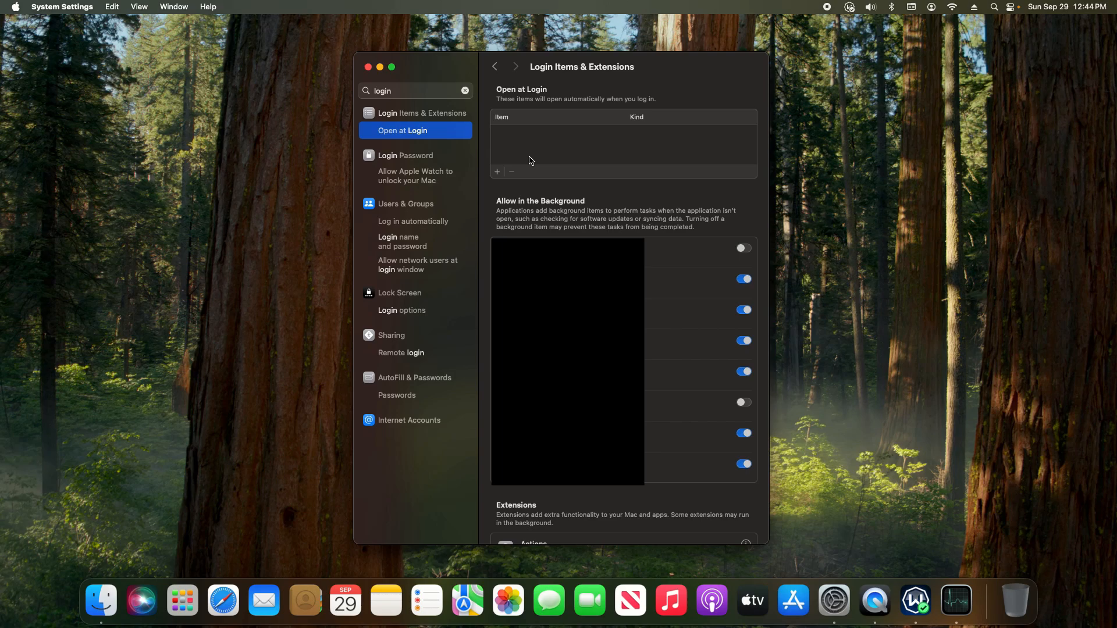
{"action": "mouse_move", "coordinate": [531, 149]}
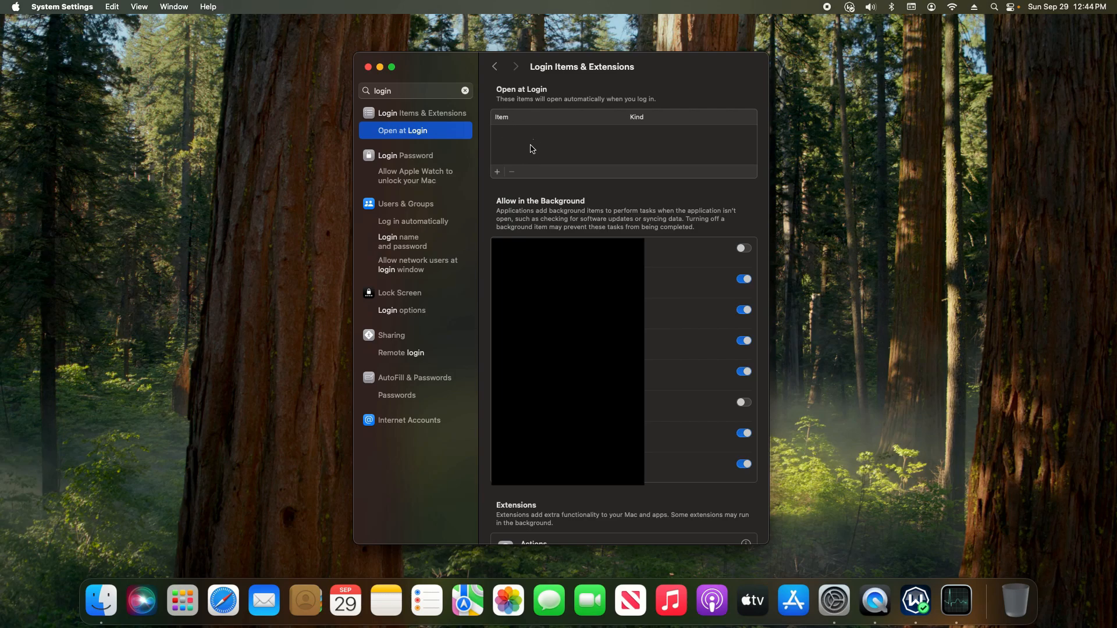
{"action": "mouse_move", "coordinate": [499, 133]}
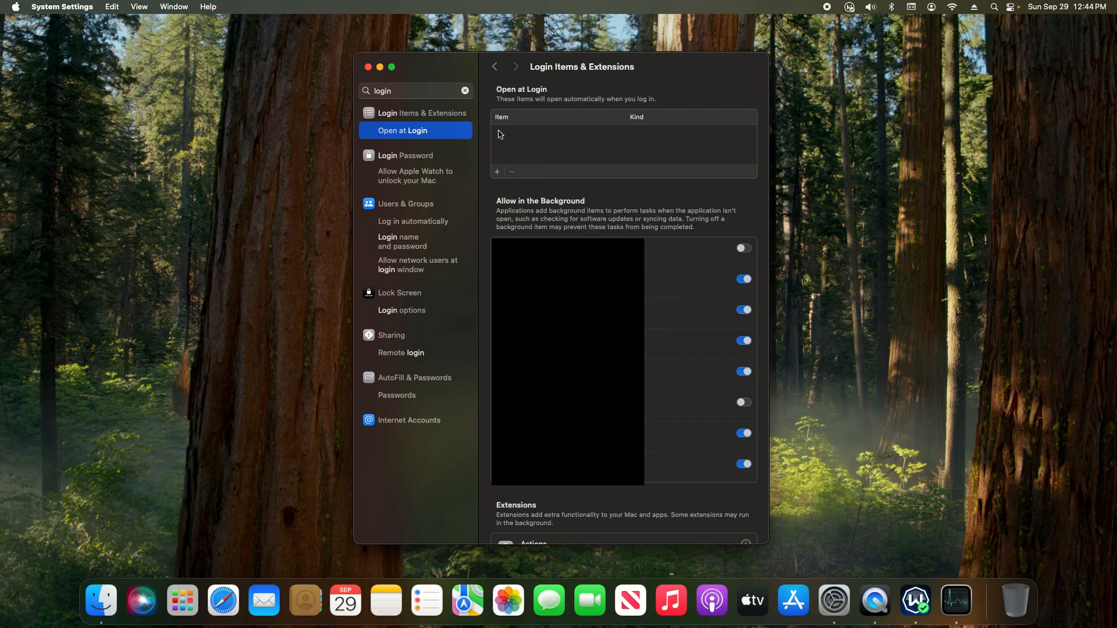
{"action": "mouse_move", "coordinate": [515, 177]}
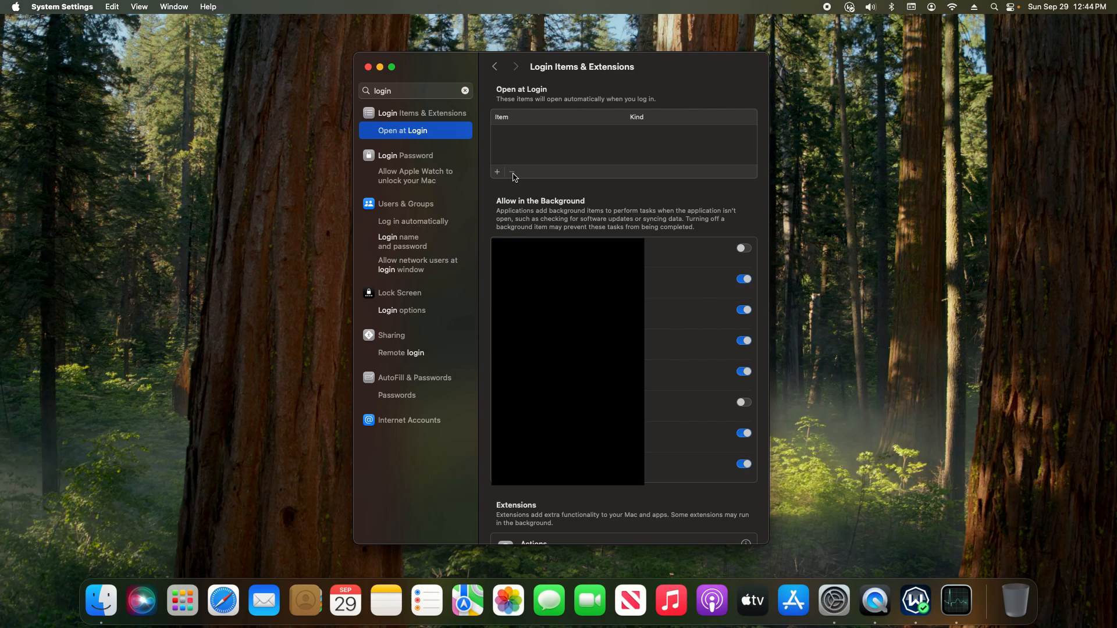
{"action": "mouse_move", "coordinate": [558, 207]}
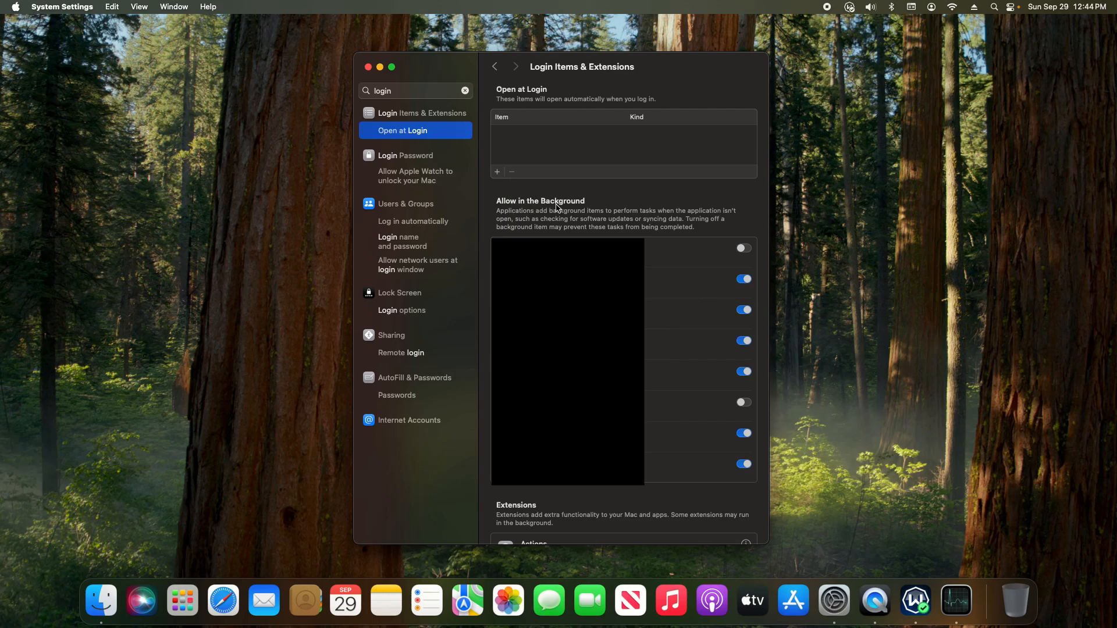
{"action": "mouse_move", "coordinate": [479, 428]}
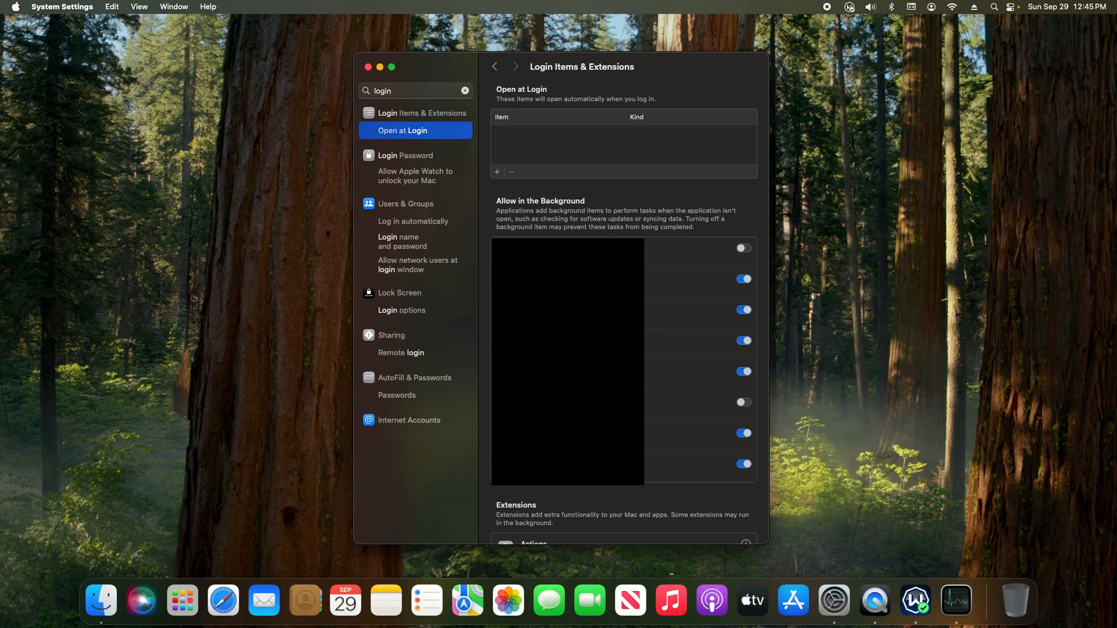
{"action": "mouse_move", "coordinate": [732, 254]}
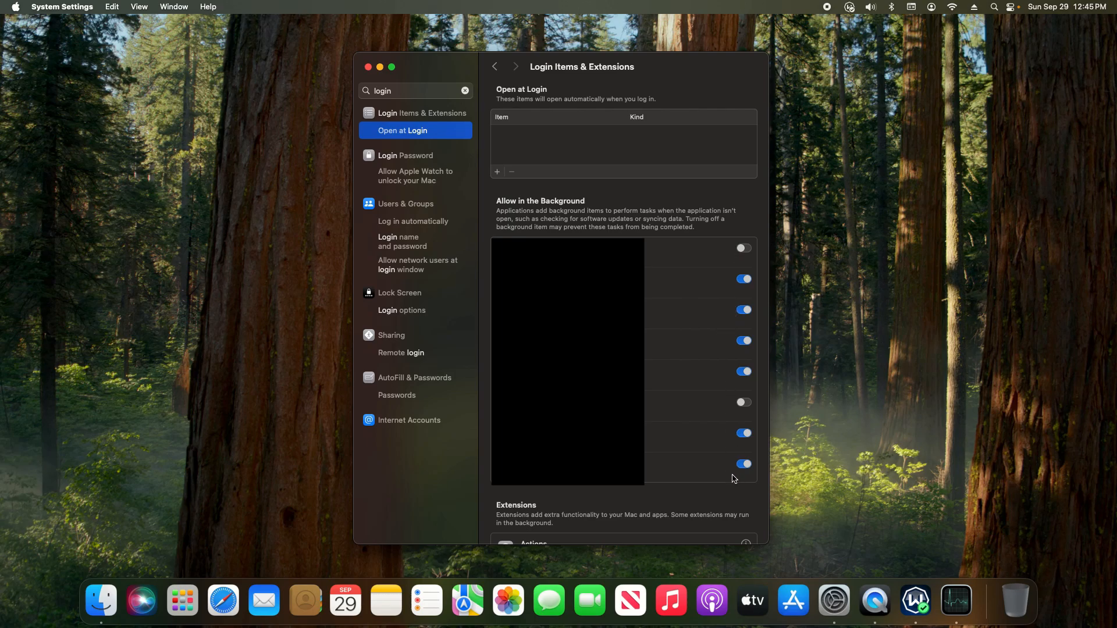
Launch Safari from the Dock, showing its start page with Favorites and Privacy Report
{"action": "left_click", "coordinate": [243, 599]}
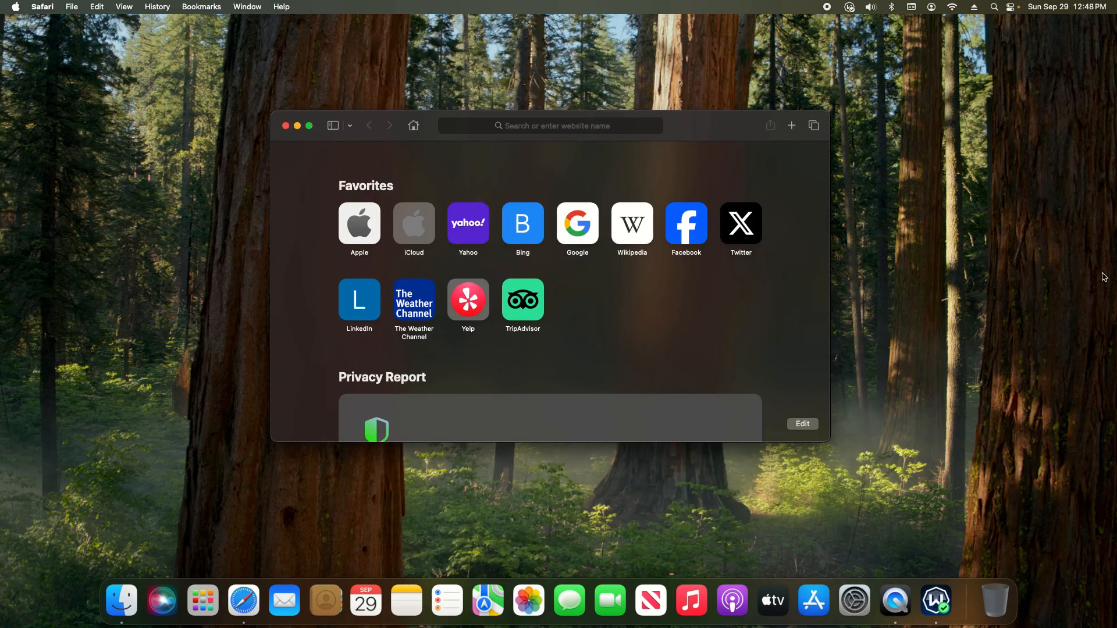
{"action": "mouse_move", "coordinate": [286, 126]}
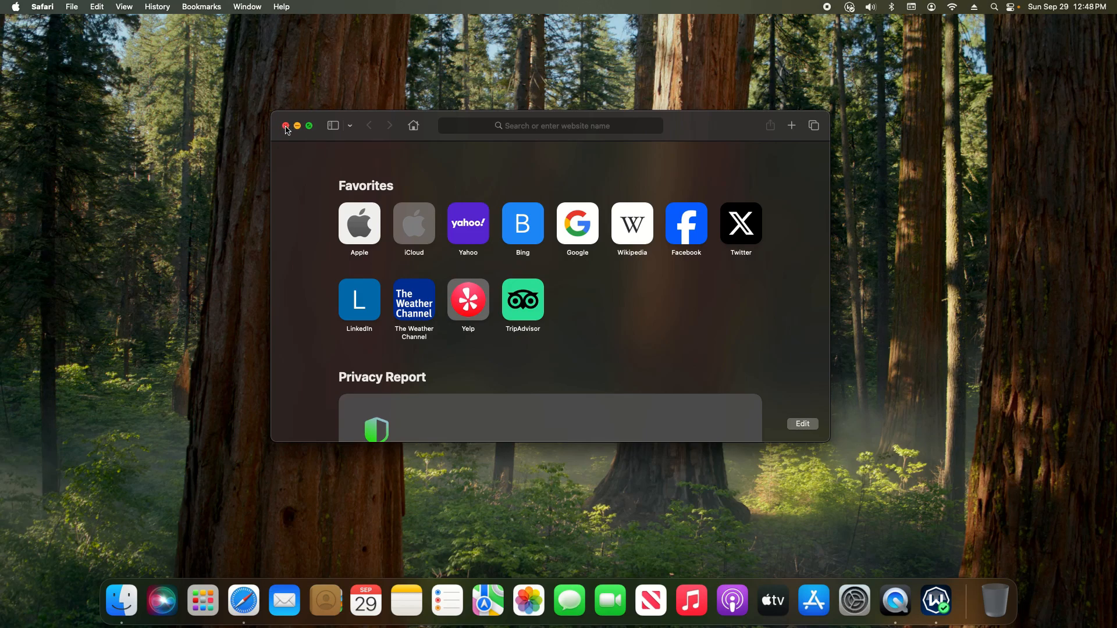
Close Safari's start-page window and quit Safari from its Dock menu
{"action": "left_click", "coordinate": [286, 126]}
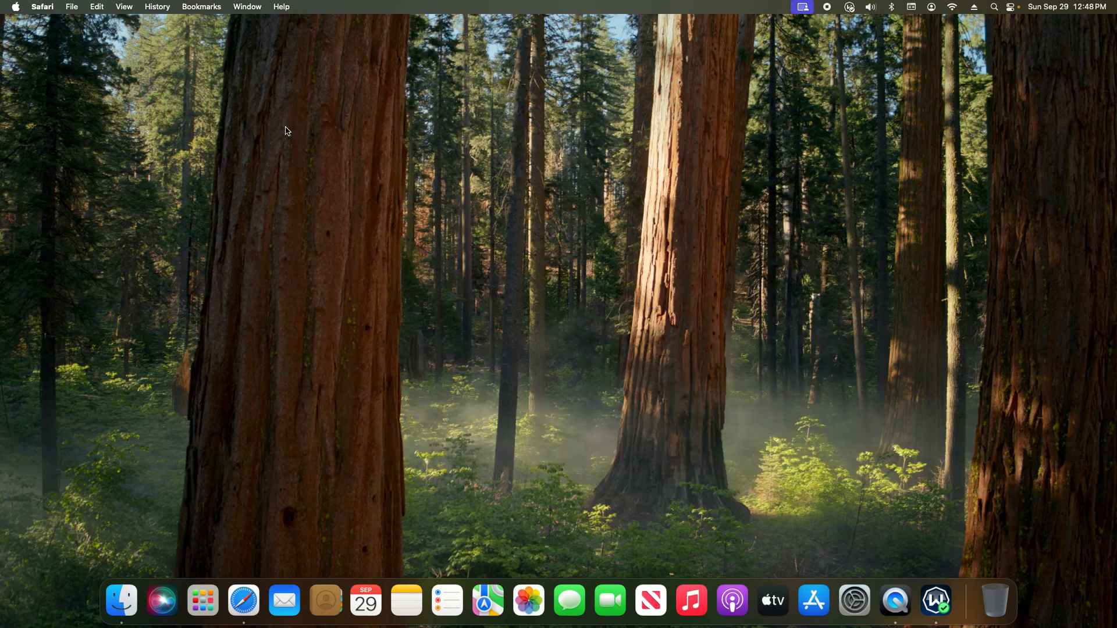
{"action": "mouse_move", "coordinate": [243, 600]}
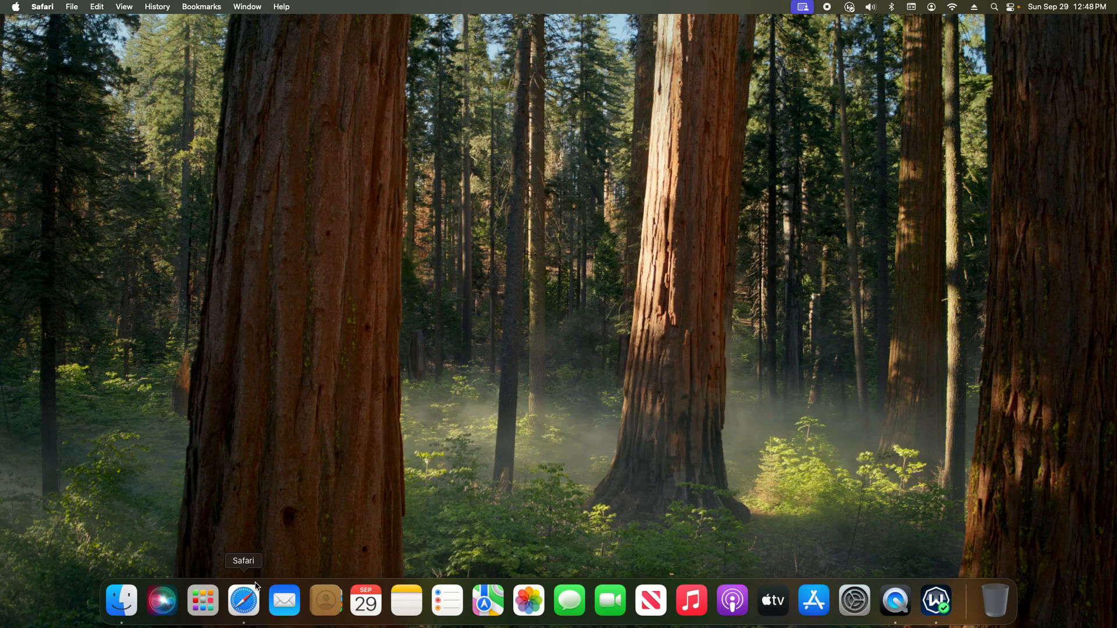
{"action": "mouse_move", "coordinate": [244, 625]}
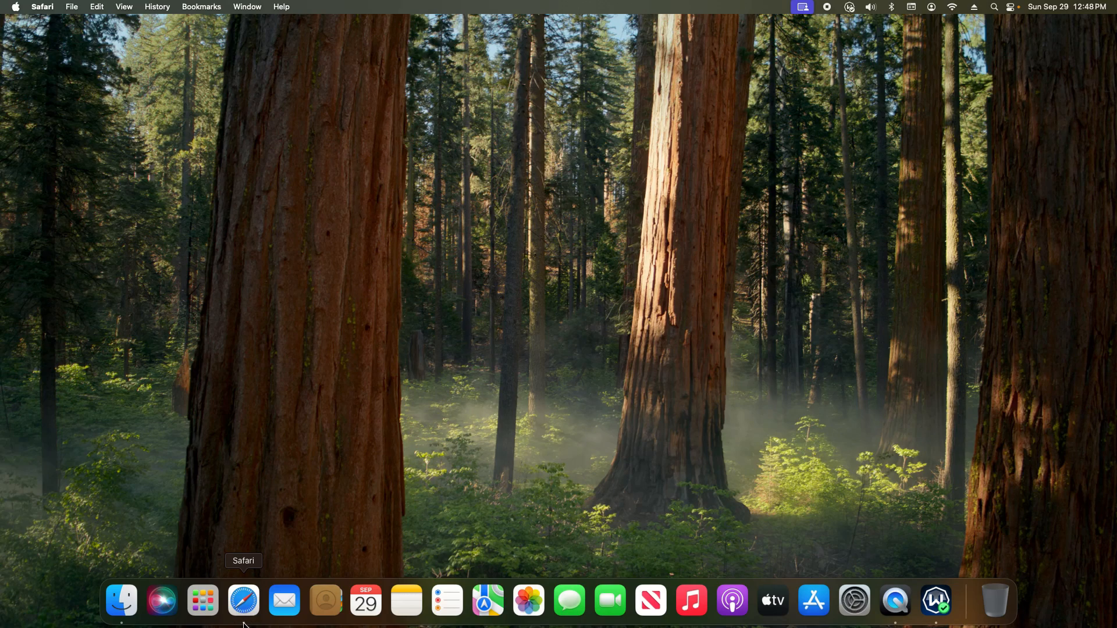
{"action": "mouse_move", "coordinate": [253, 612]}
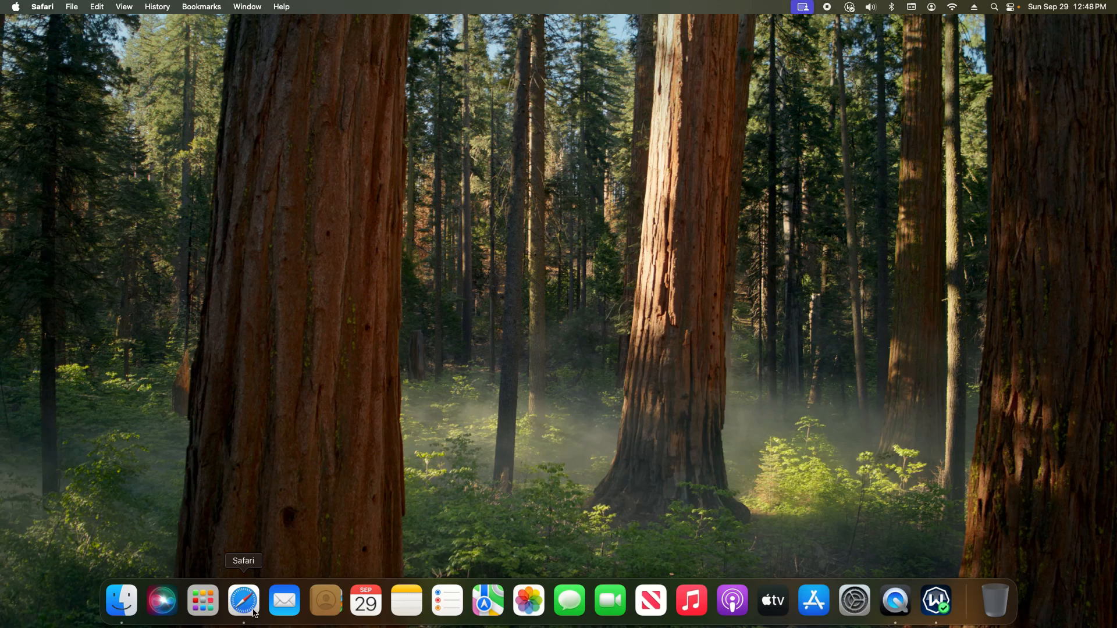
{"action": "right_click", "coordinate": [243, 600]}
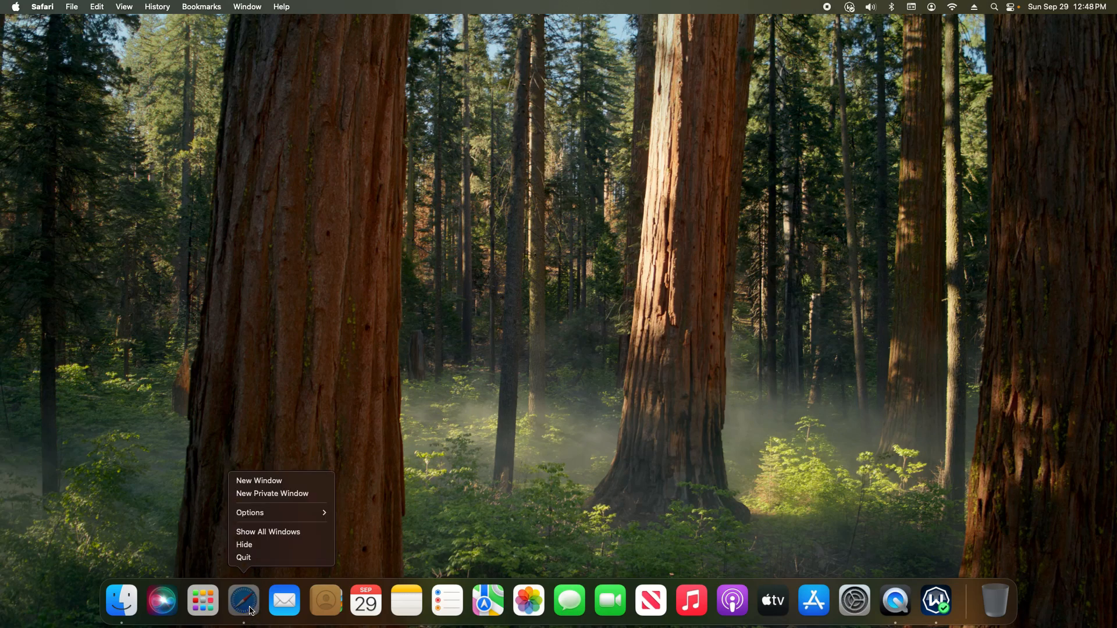
{"action": "mouse_move", "coordinate": [249, 561]}
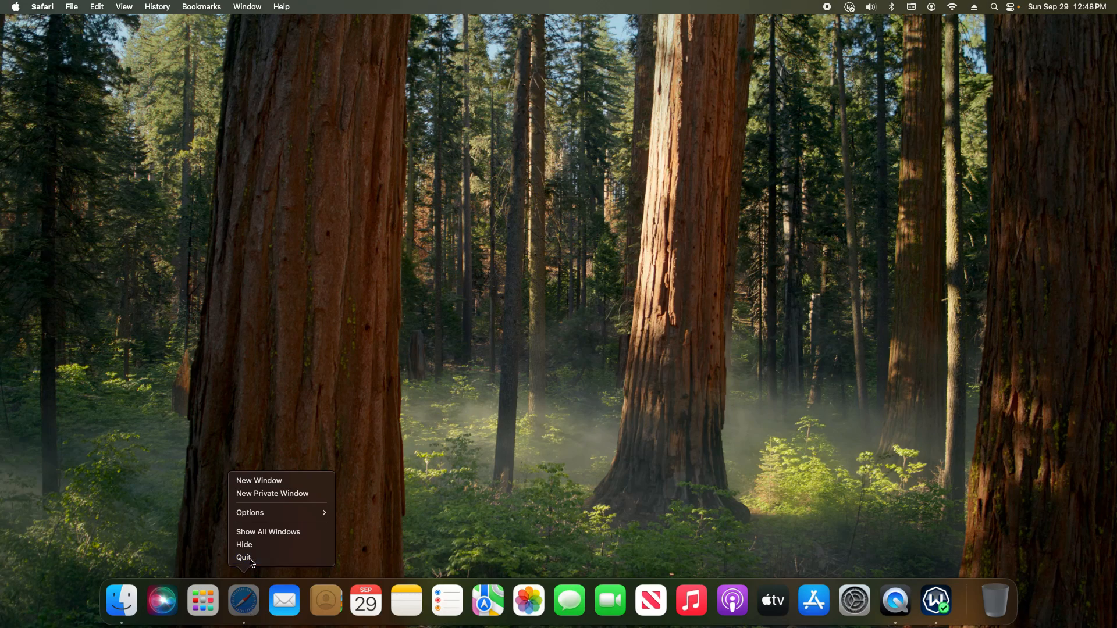
{"action": "left_click", "coordinate": [262, 539]}
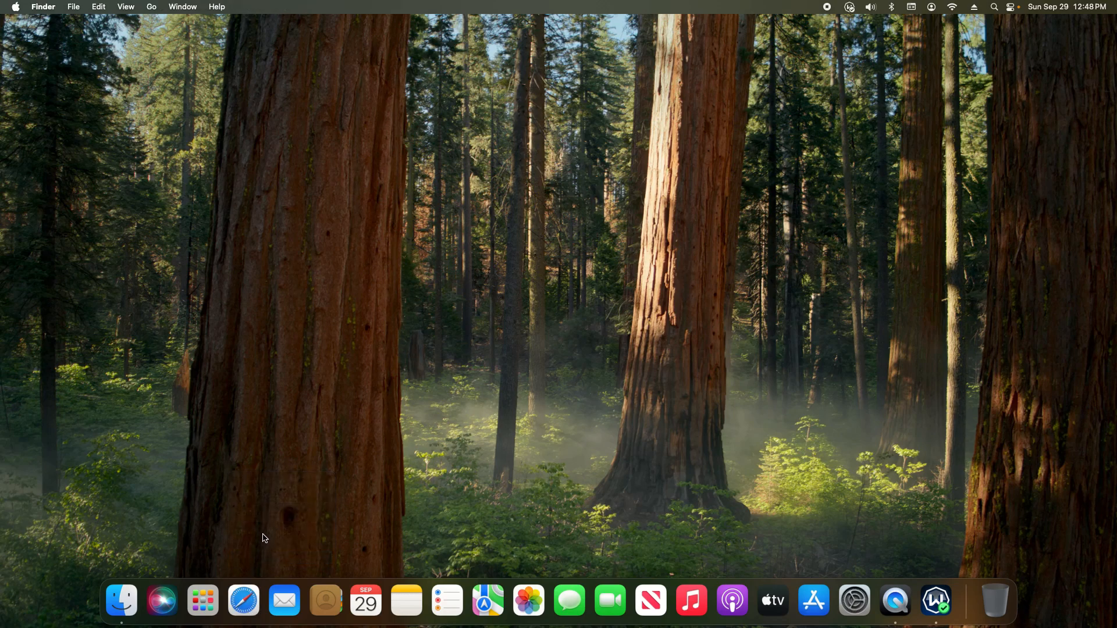
{"action": "mouse_move", "coordinate": [18, 10]}
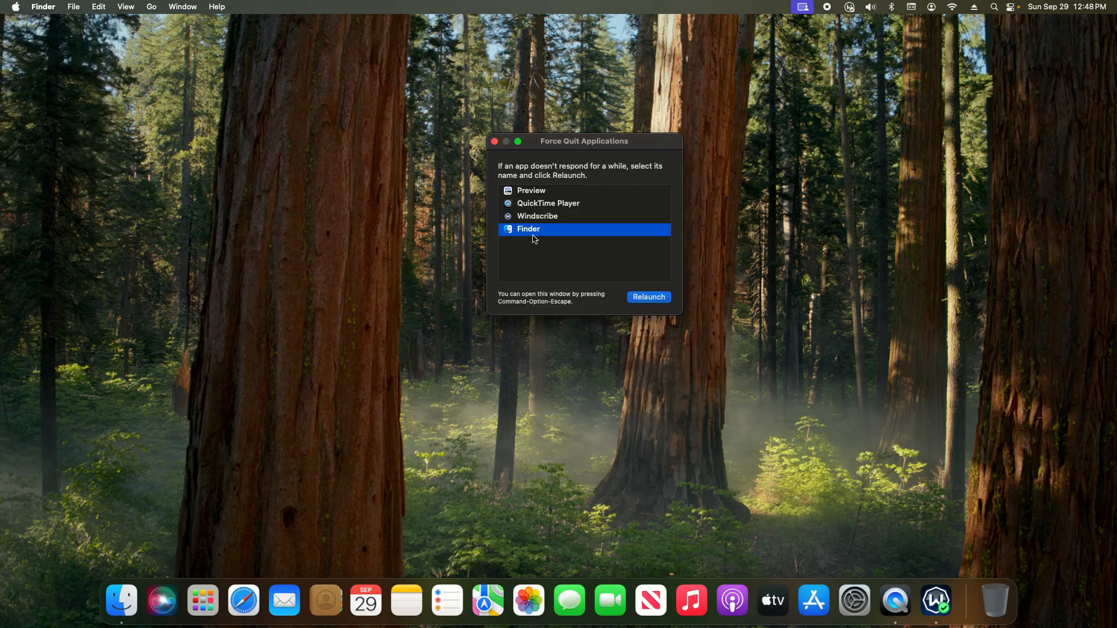
Select Preview in the Force Quit Applications list
{"action": "left_click", "coordinate": [531, 190]}
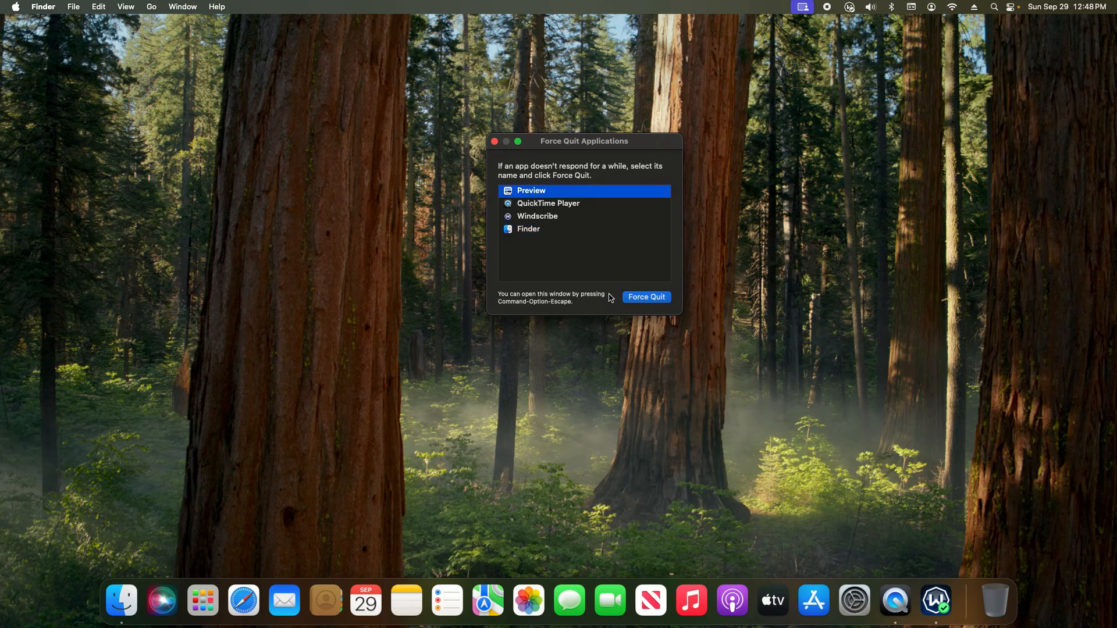
{"action": "mouse_move", "coordinate": [552, 238]}
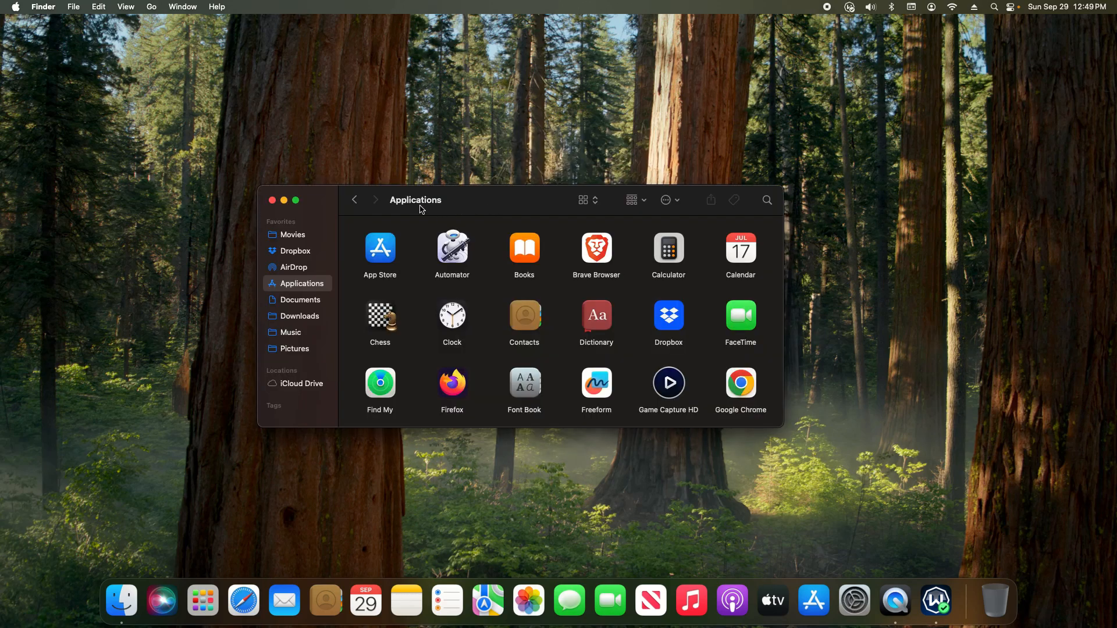
{"action": "mouse_move", "coordinate": [519, 209]}
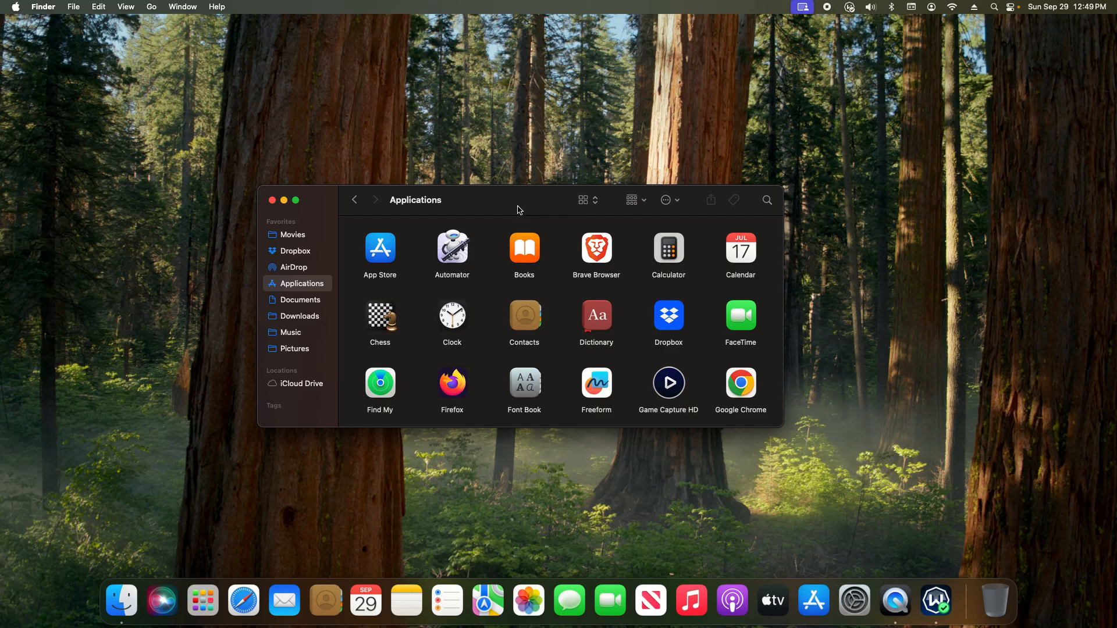
{"action": "mouse_move", "coordinate": [689, 409]}
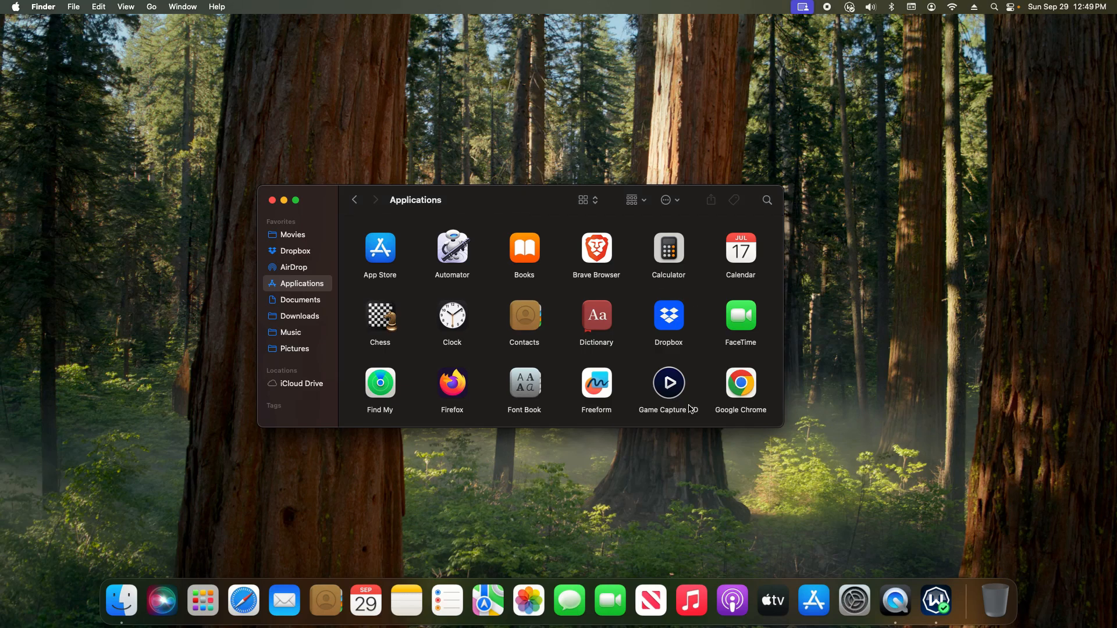
Select the Game Capture HD app icon in the Applications folder
{"action": "left_click", "coordinate": [668, 383]}
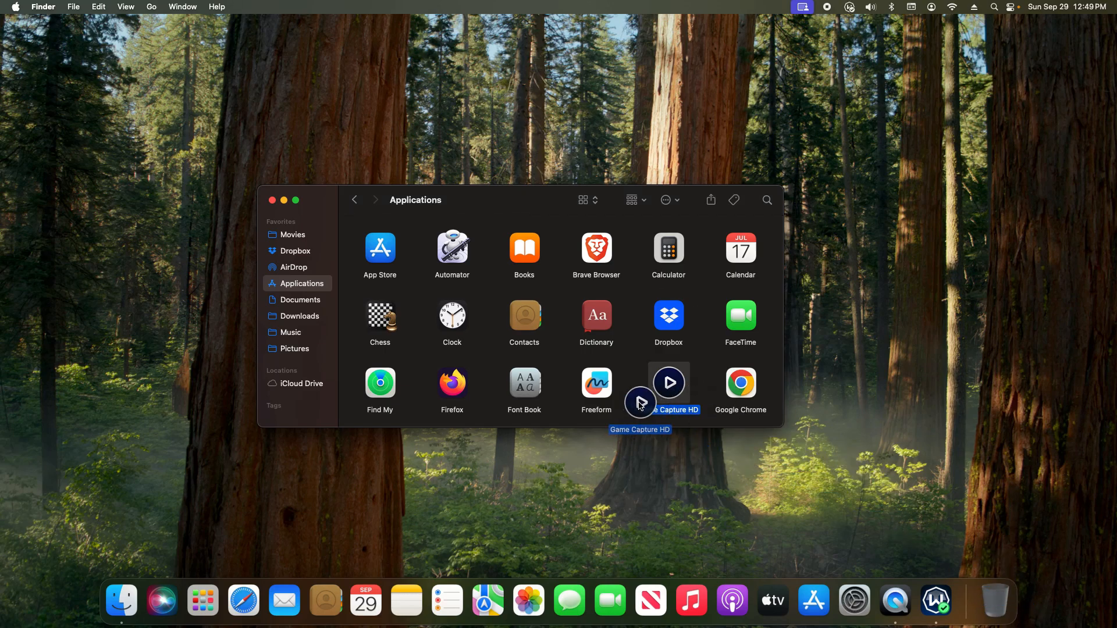
{"action": "left_click", "coordinate": [668, 383]}
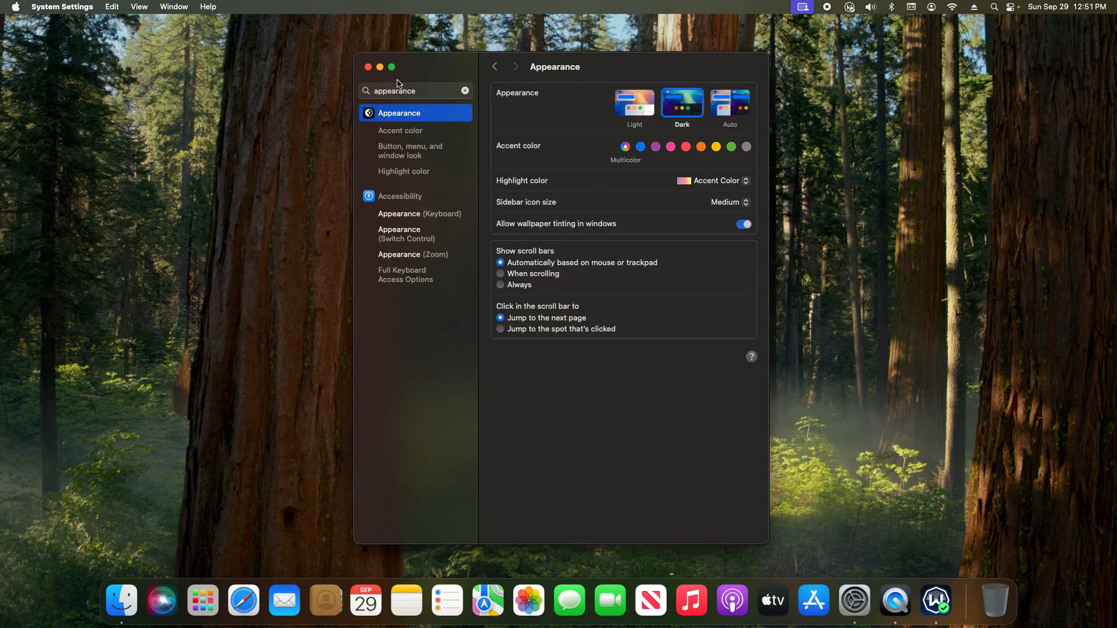
{"action": "mouse_move", "coordinate": [397, 119]}
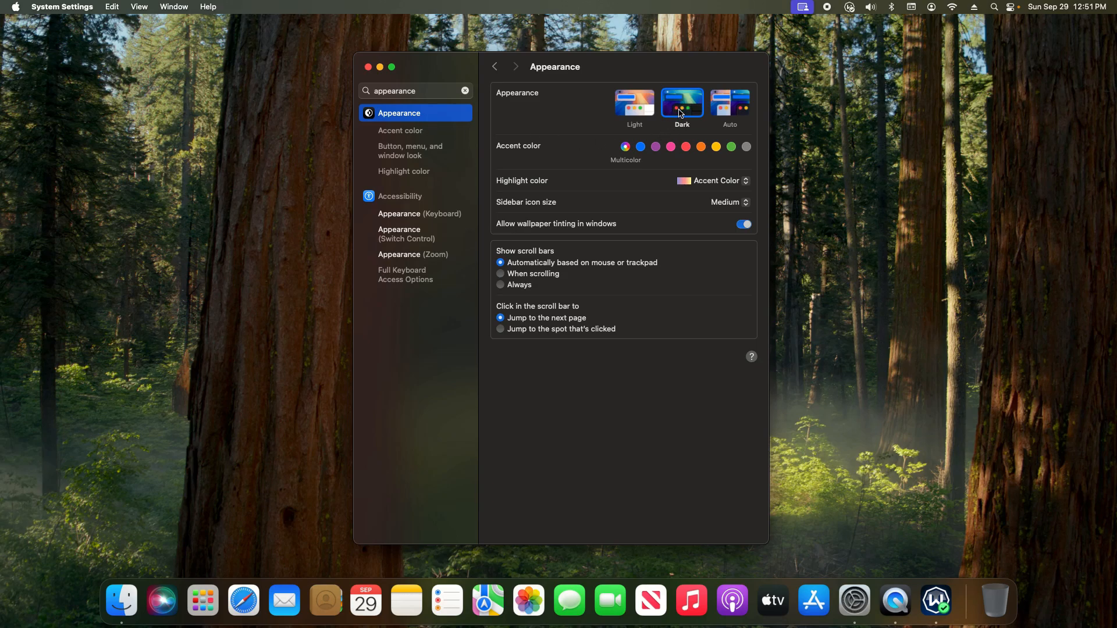
{"action": "mouse_move", "coordinate": [682, 105]}
{"action": "type", "text": "update"}
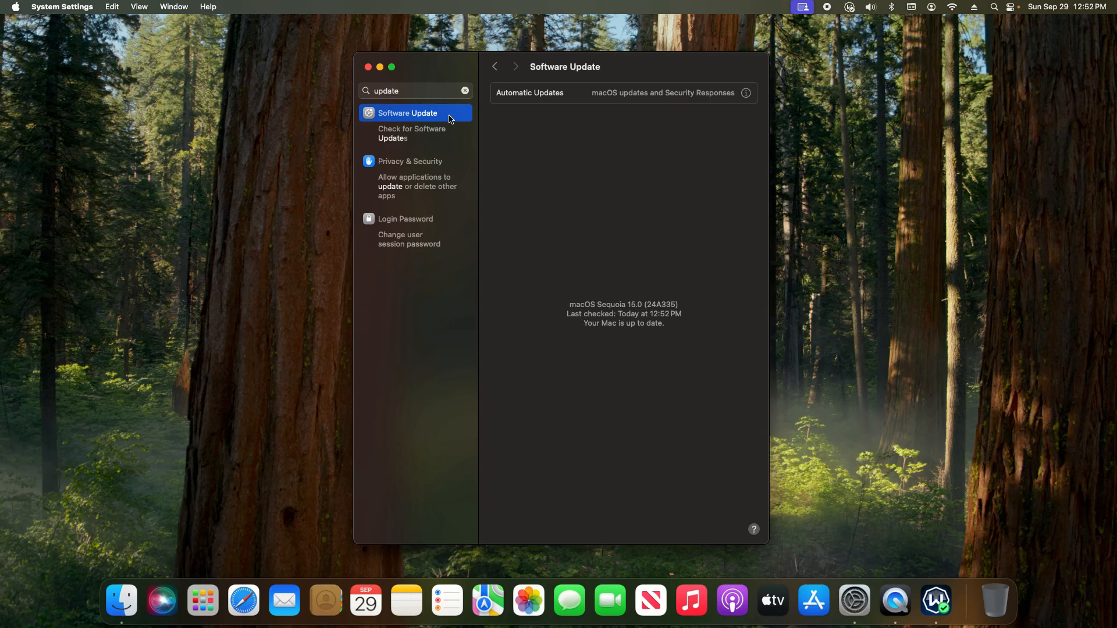
{"action": "mouse_move", "coordinate": [489, 119]}
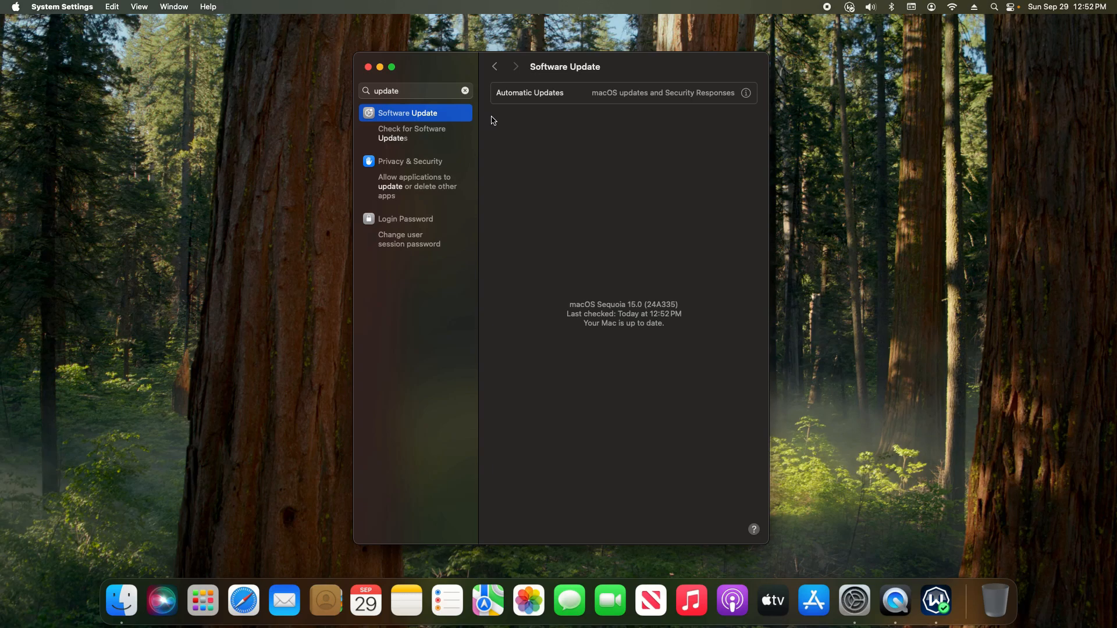
Open the App Store from the Dock to check for app updates
{"action": "left_click", "coordinate": [813, 599]}
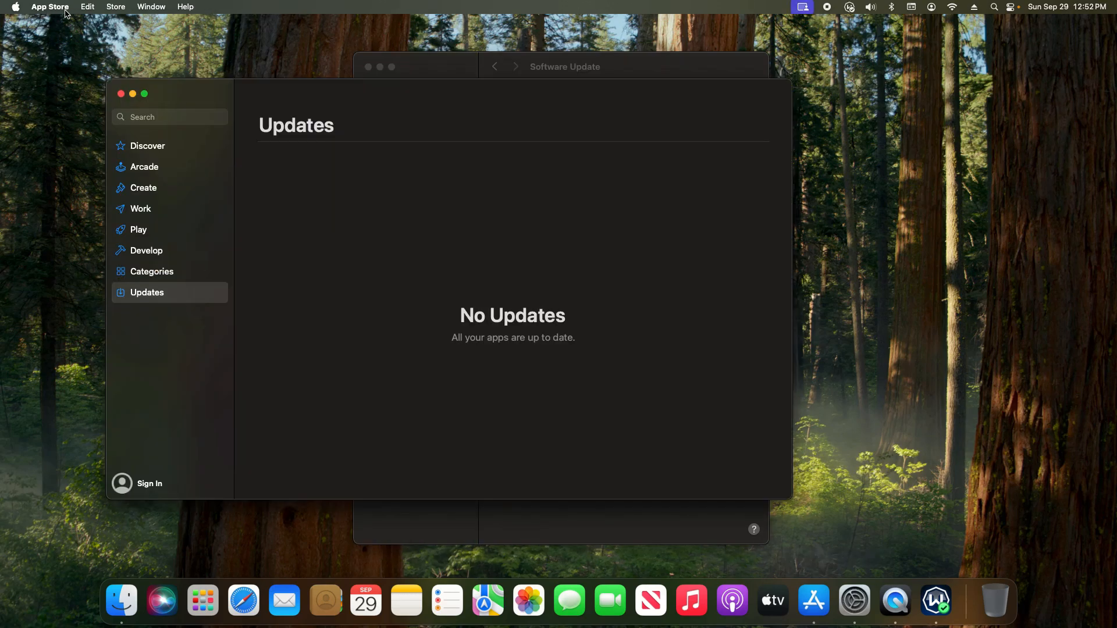
{"action": "mouse_move", "coordinate": [163, 297]}
{"action": "type", "text": "bluetooth"}
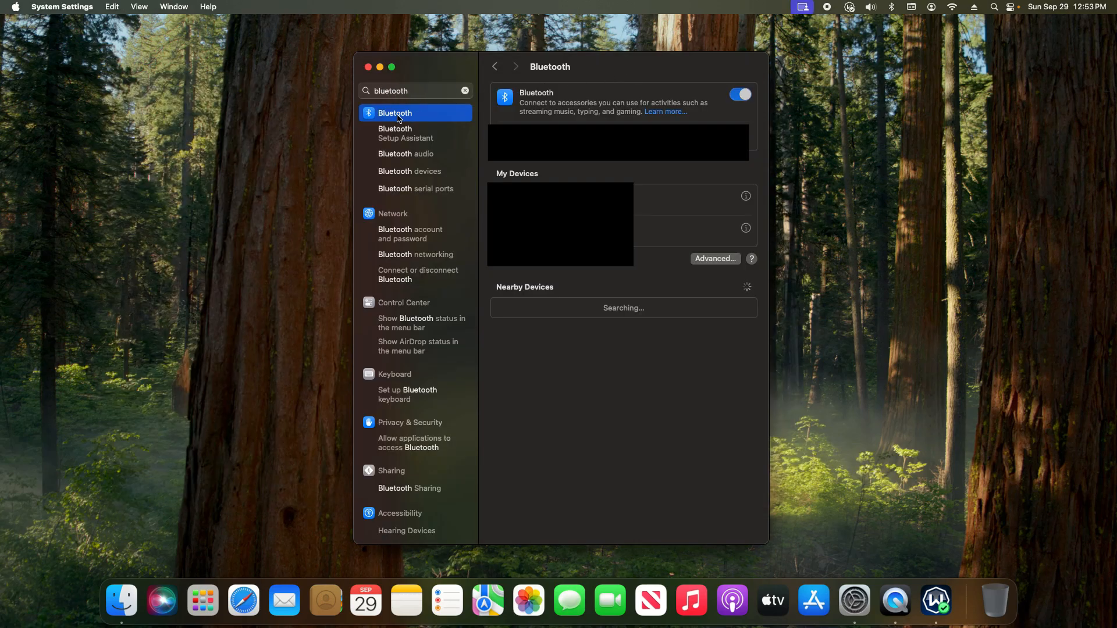
{"action": "mouse_move", "coordinate": [596, 109]}
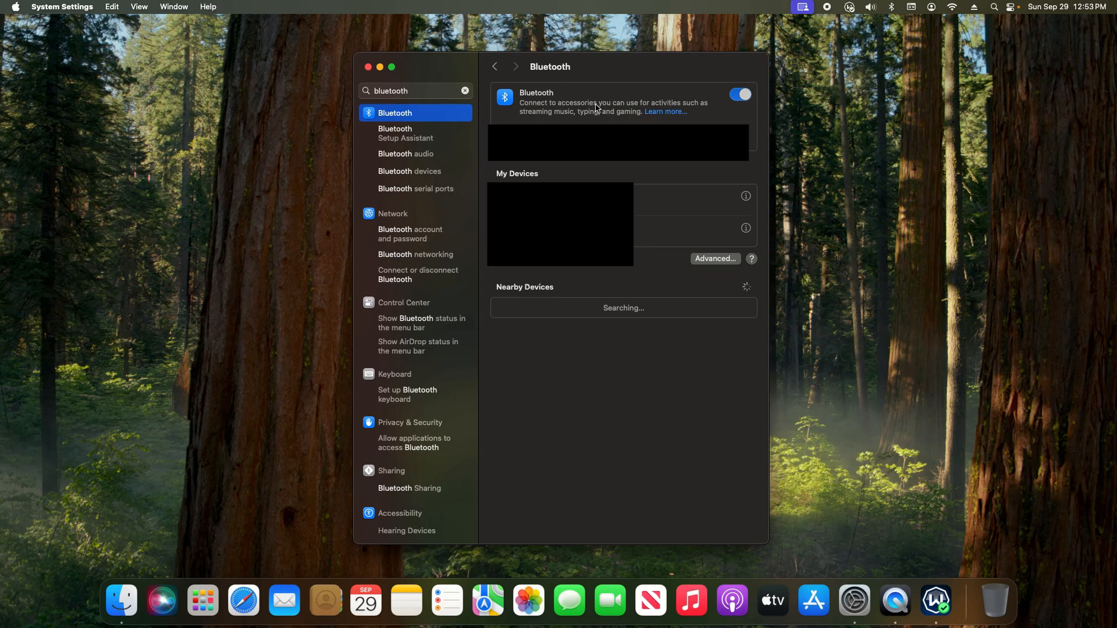
{"action": "mouse_move", "coordinate": [615, 66]}
{"action": "type", "text": "wi-fi"}
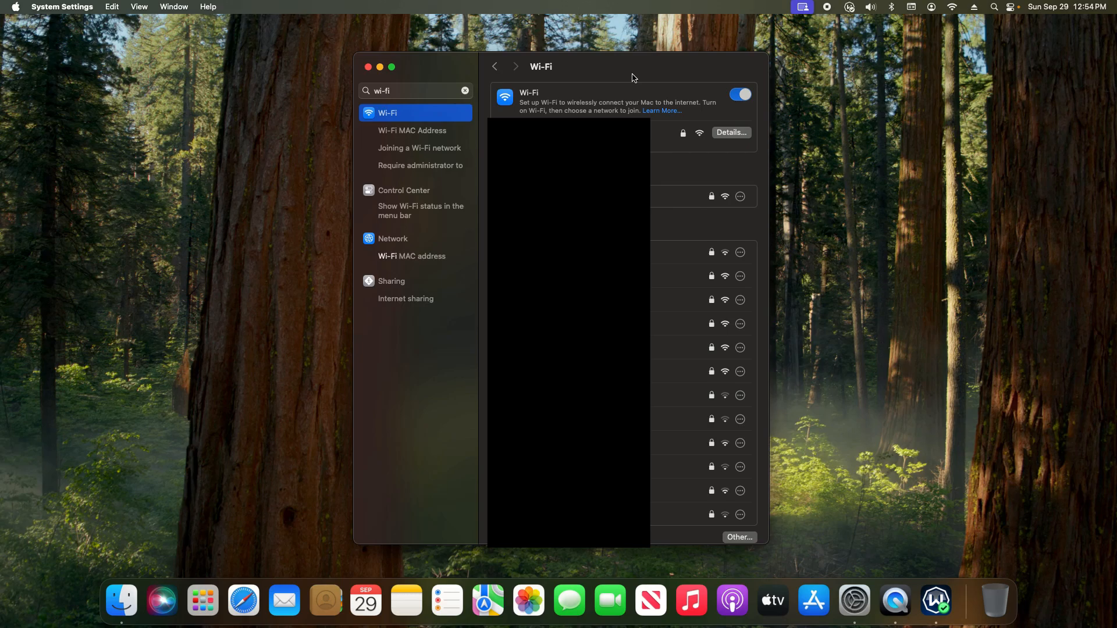
{"action": "mouse_move", "coordinate": [728, 98]}
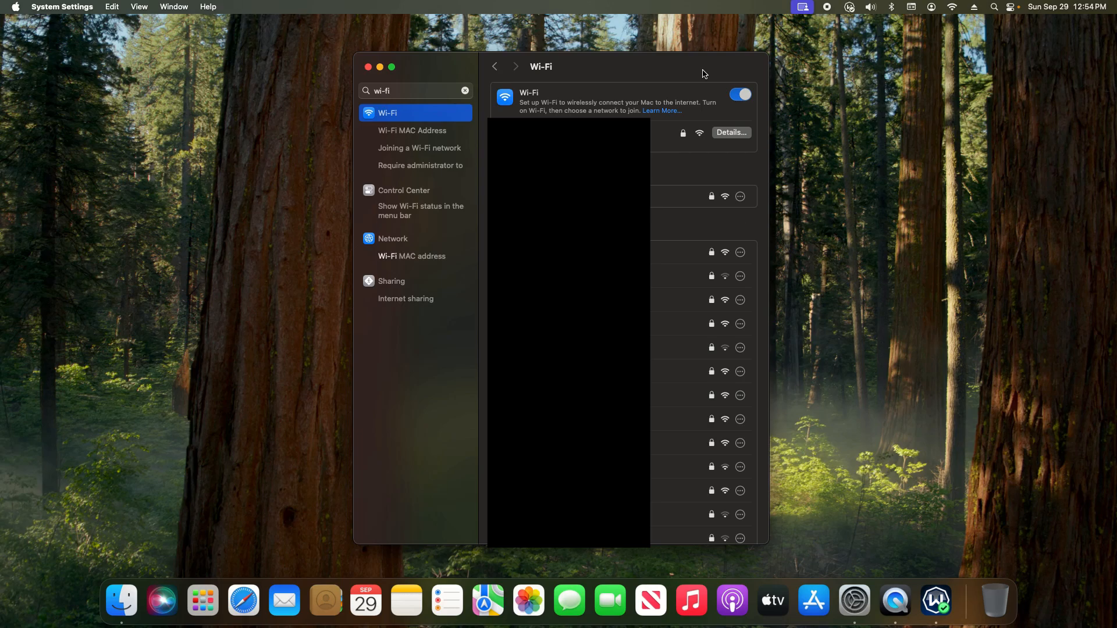
Search 'turn off display' and view the display-off durations, leaving it at 20 minutes
{"action": "type", "text": "turn off display"}
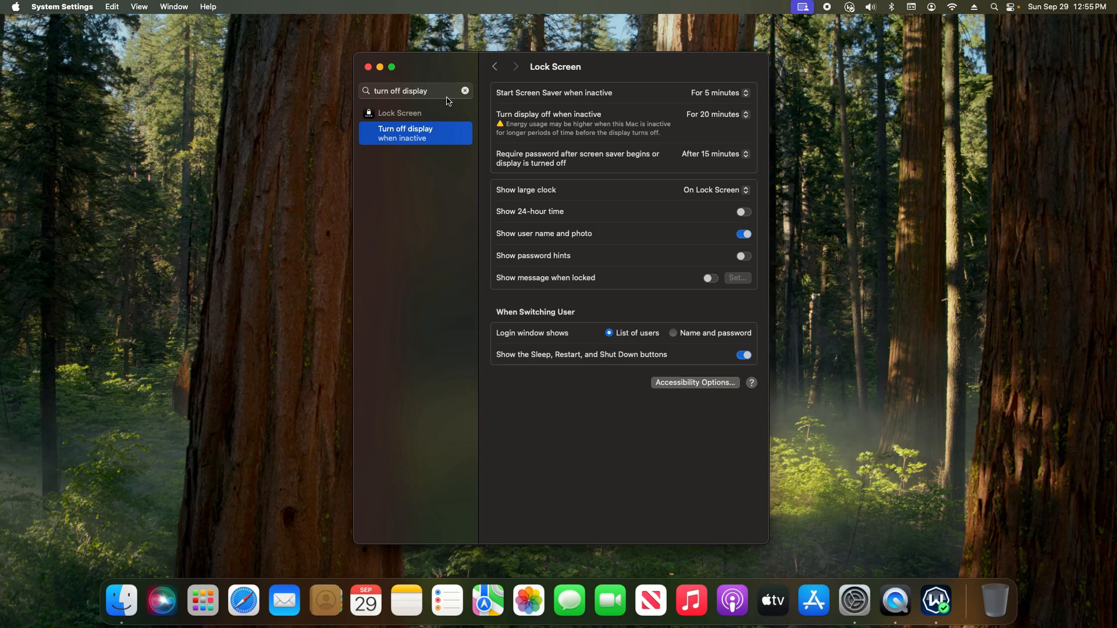
{"action": "mouse_move", "coordinate": [416, 139]}
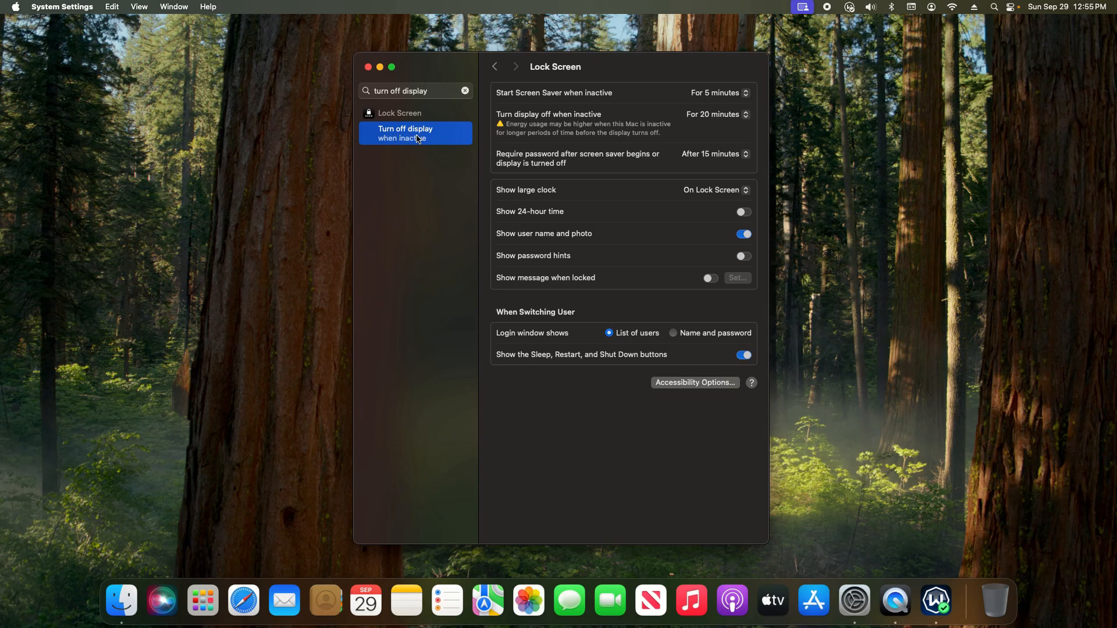
{"action": "mouse_move", "coordinate": [523, 126]}
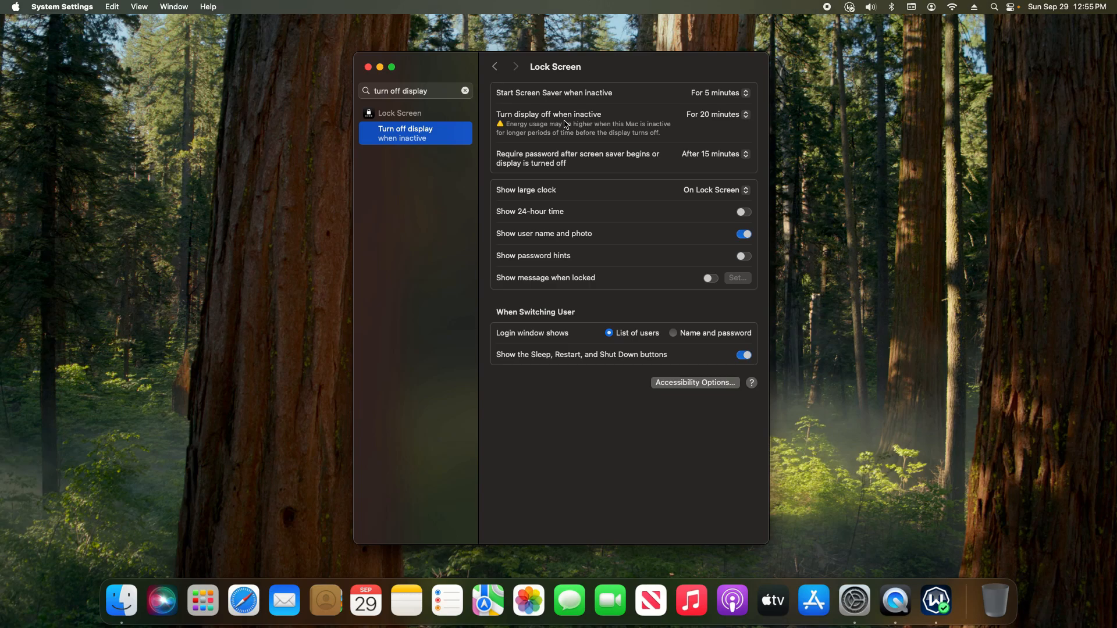
{"action": "left_click", "coordinate": [719, 114]}
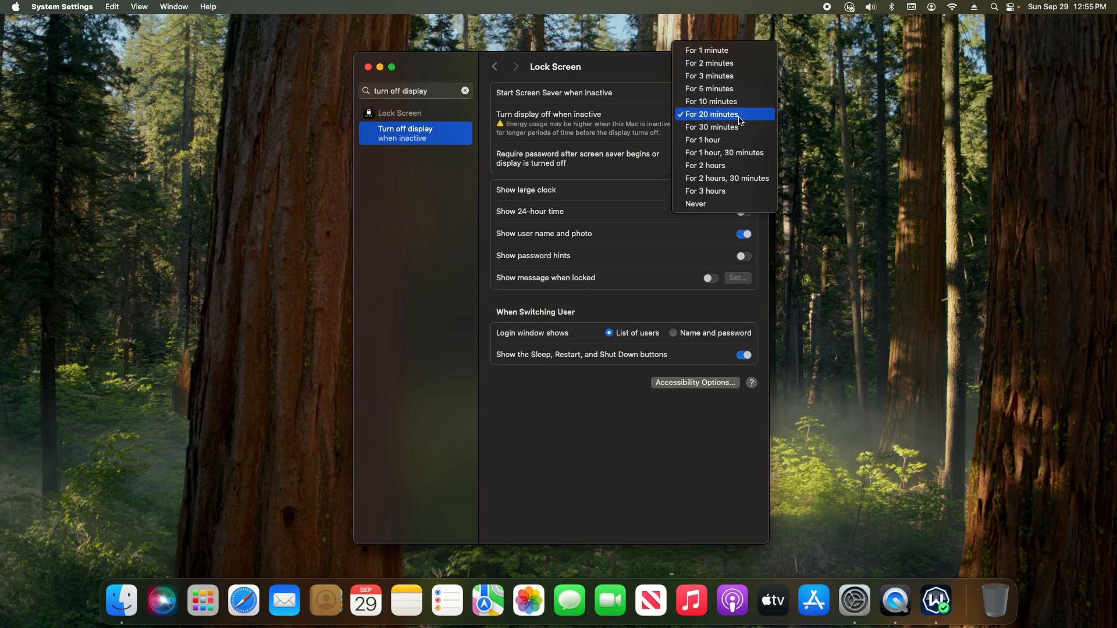
{"action": "mouse_move", "coordinate": [724, 64]}
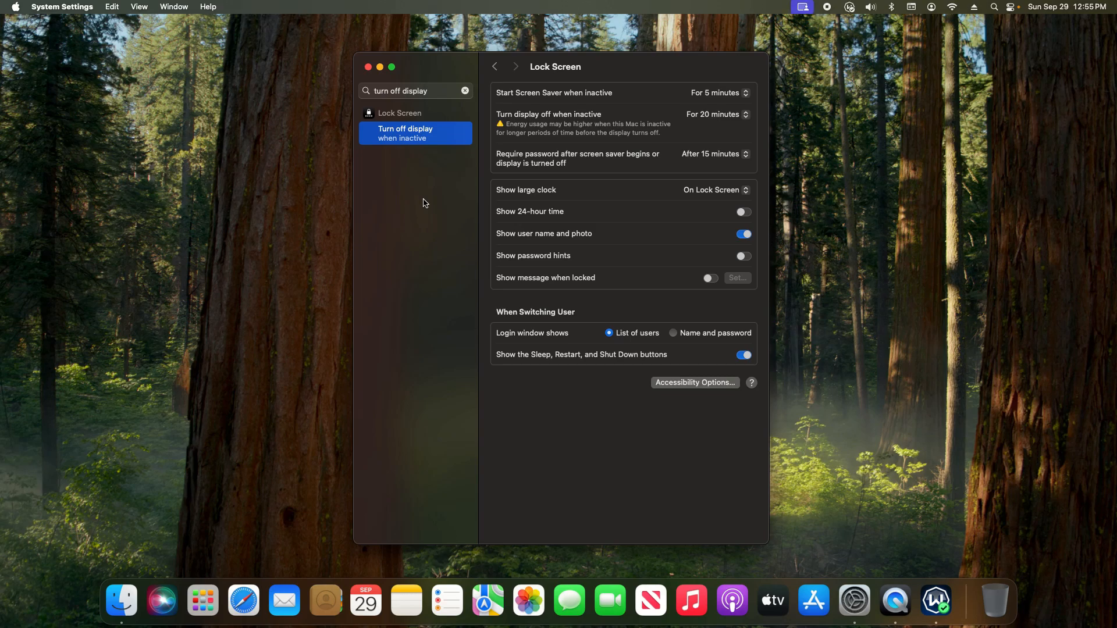
{"action": "left_click", "coordinate": [368, 67]}
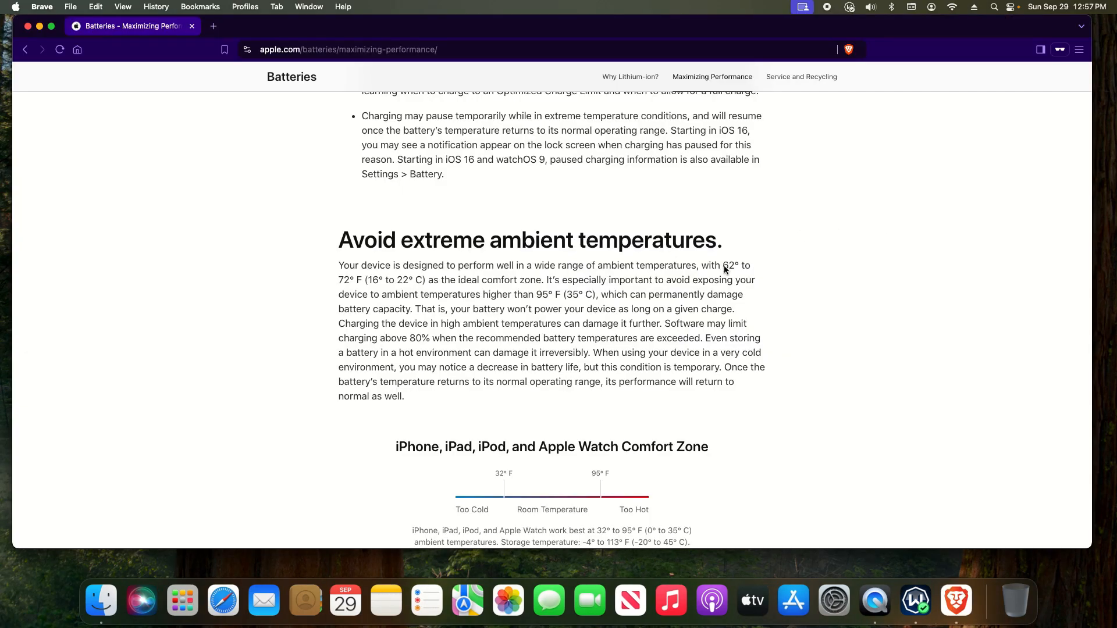
Highlight the 62° figure in Apple's 62° to 72° F ideal comfort zone advice
{"action": "double_click", "coordinate": [726, 265]}
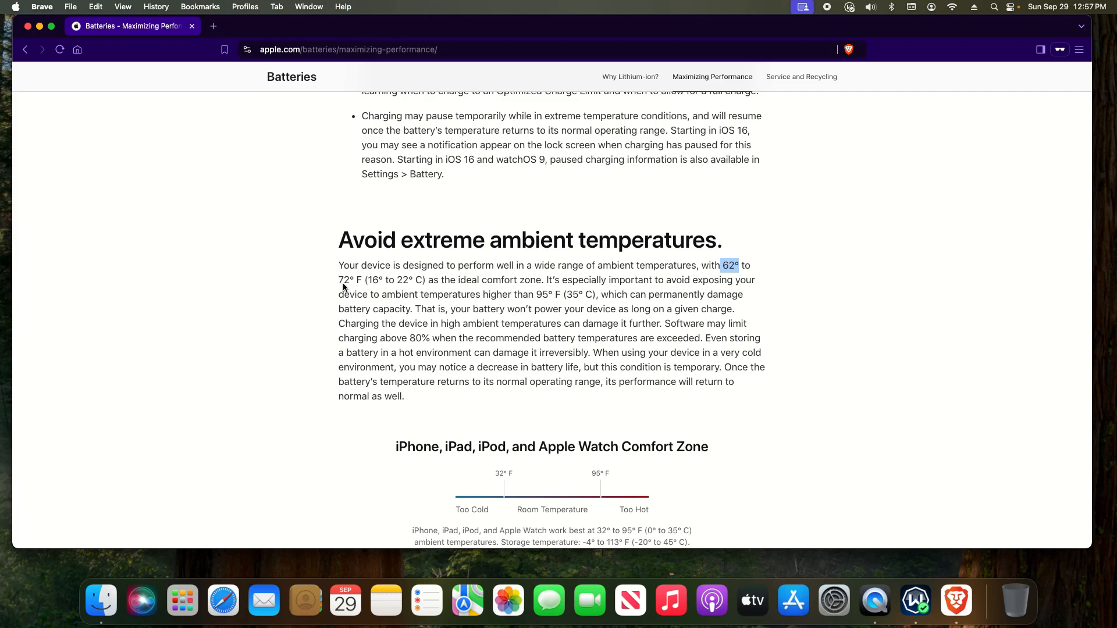
{"action": "mouse_move", "coordinate": [411, 289]}
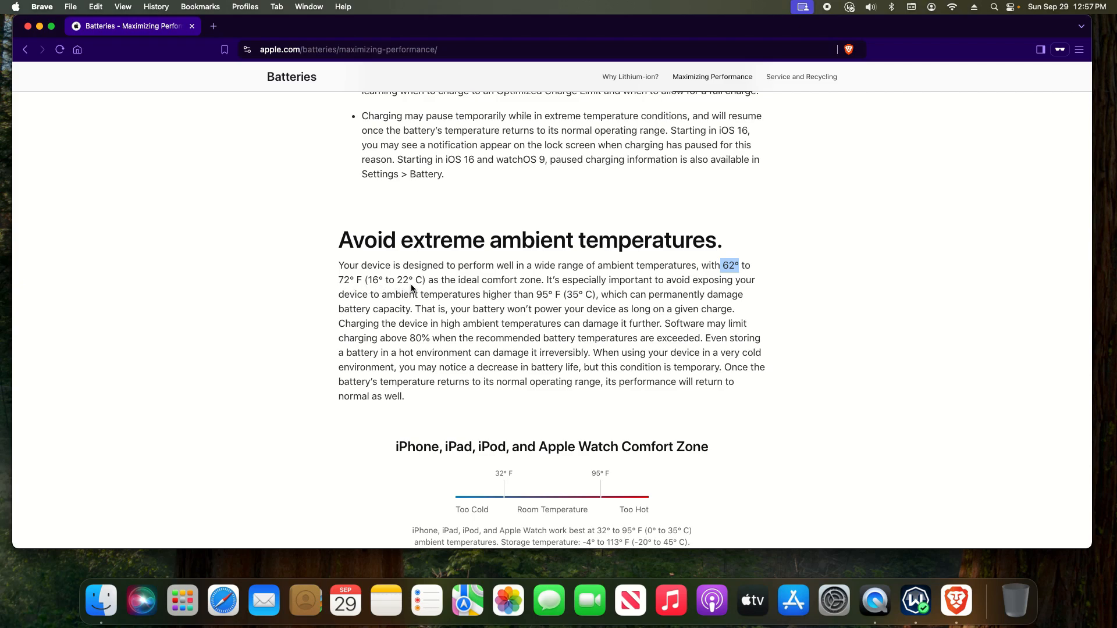